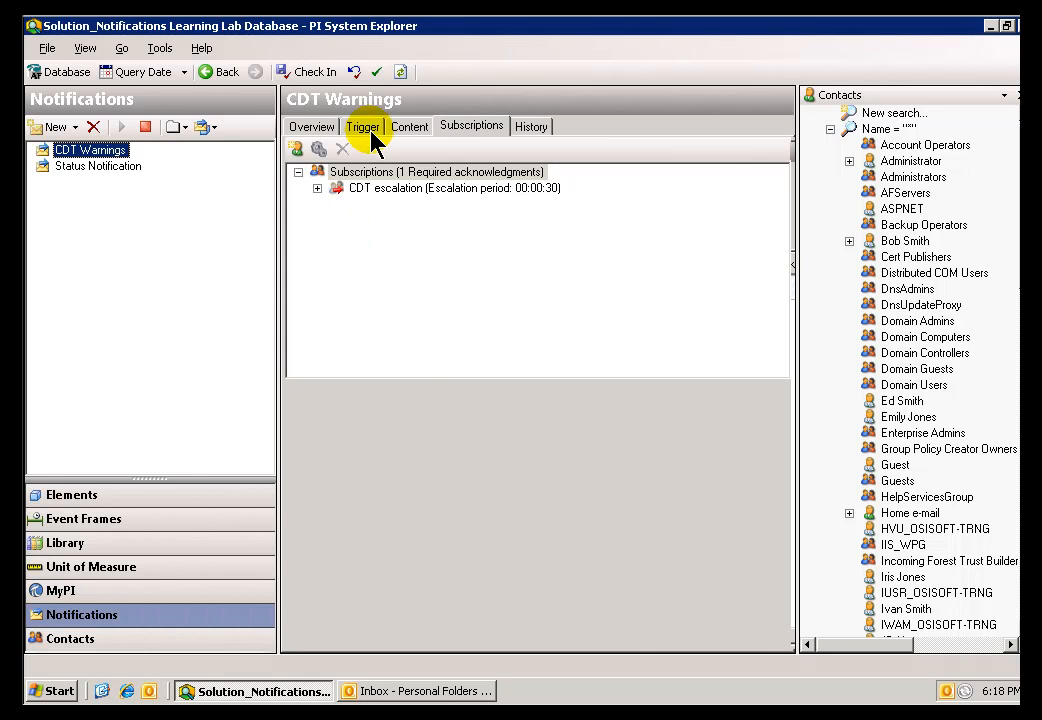
Check the CDT Warnings trigger condition, then view the Status Notification's four trigger conditions.
click(367, 126)
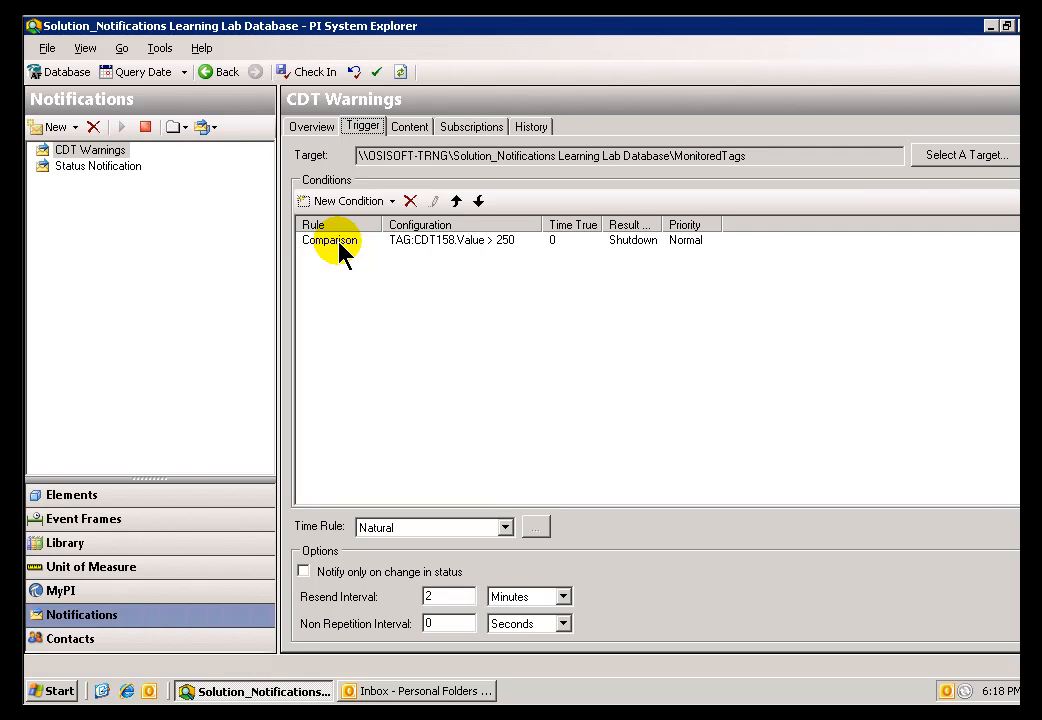
mouse_move(73, 175)
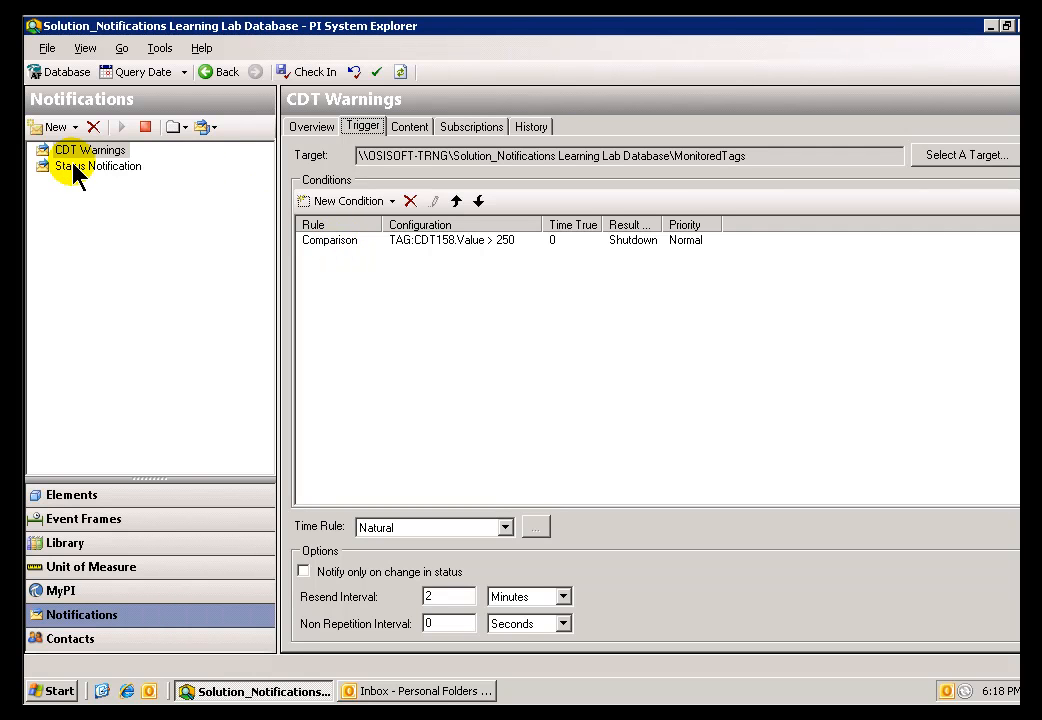
click(99, 166)
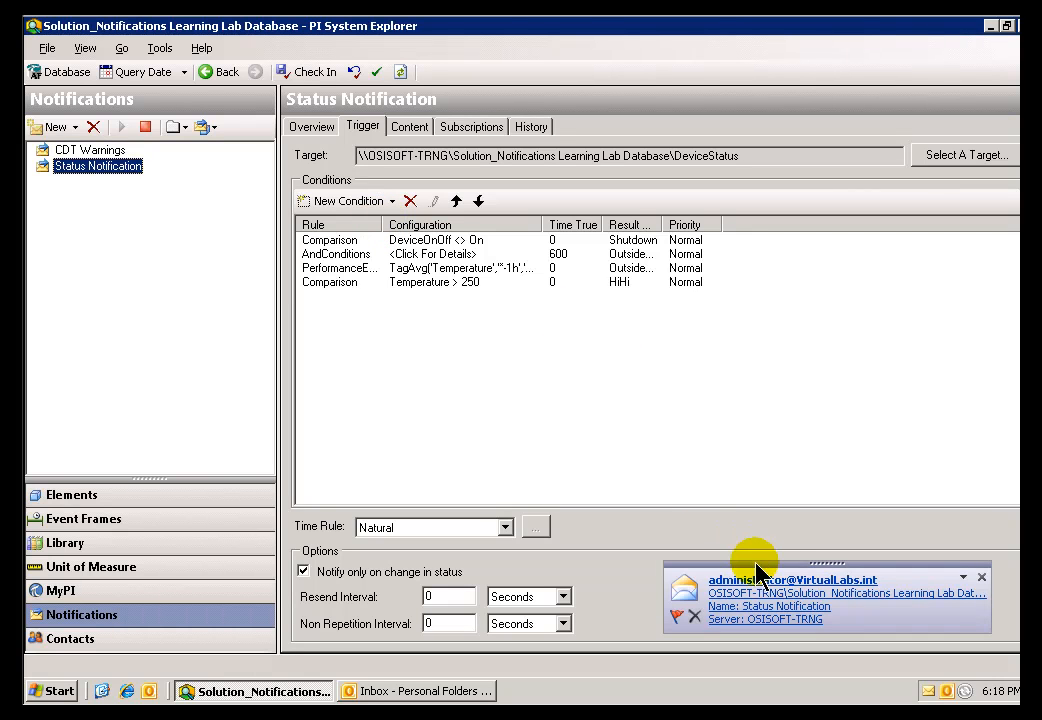
mouse_move(728, 602)
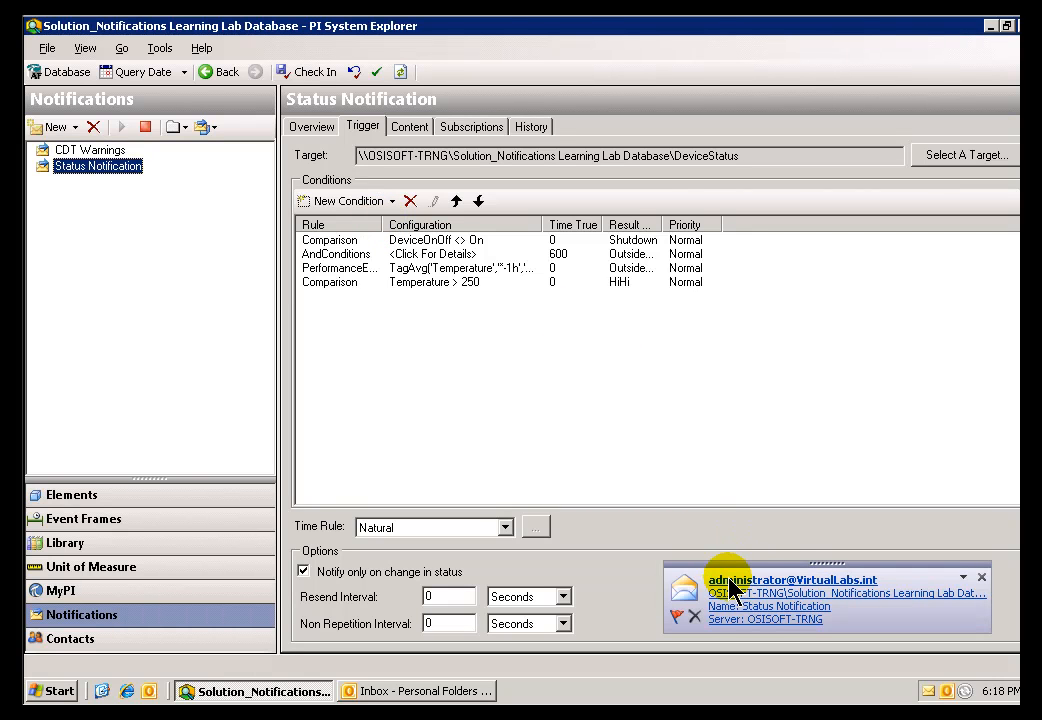
mouse_move(742, 588)
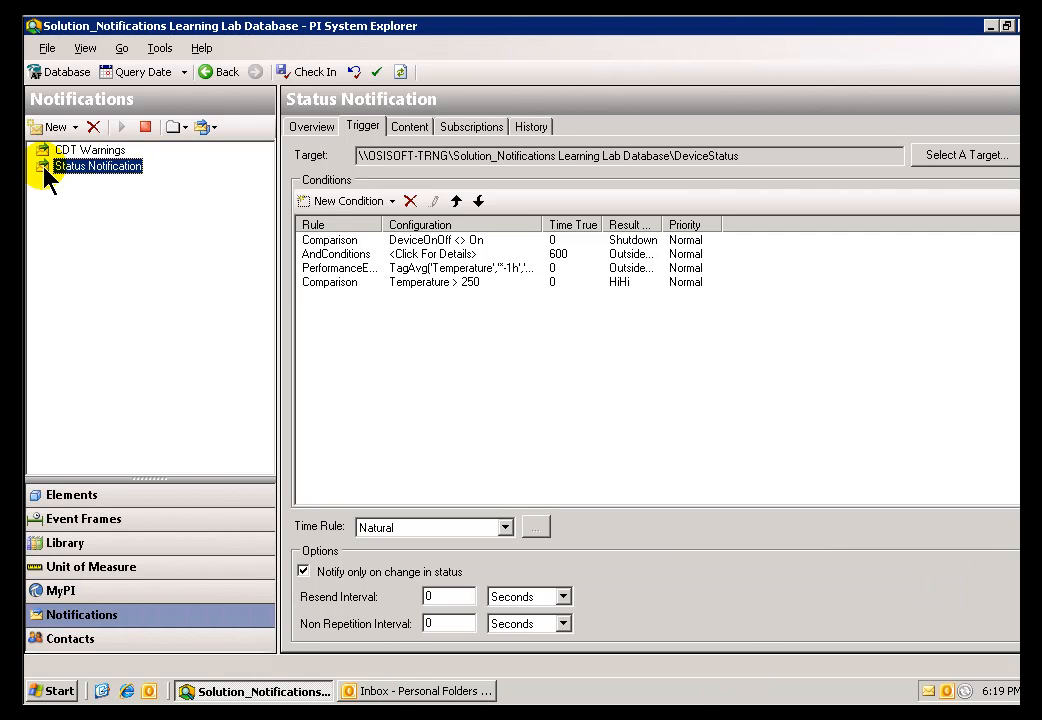
mouse_move(62, 591)
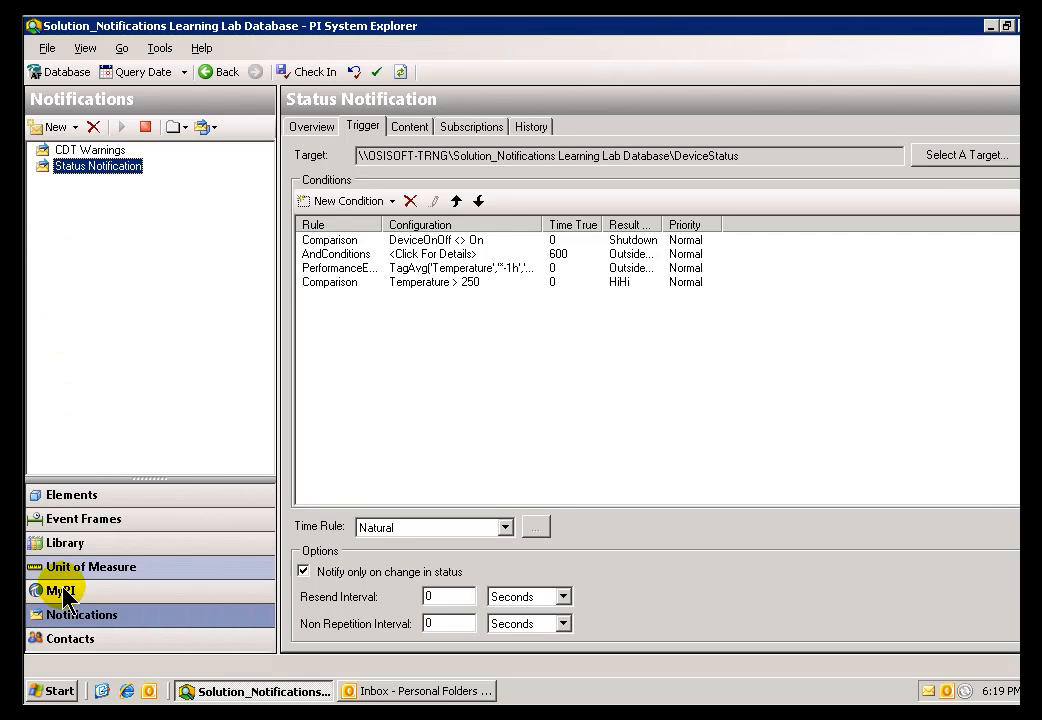
Display the Status Notification email subscription's subject line and selected content options.
click(82, 615)
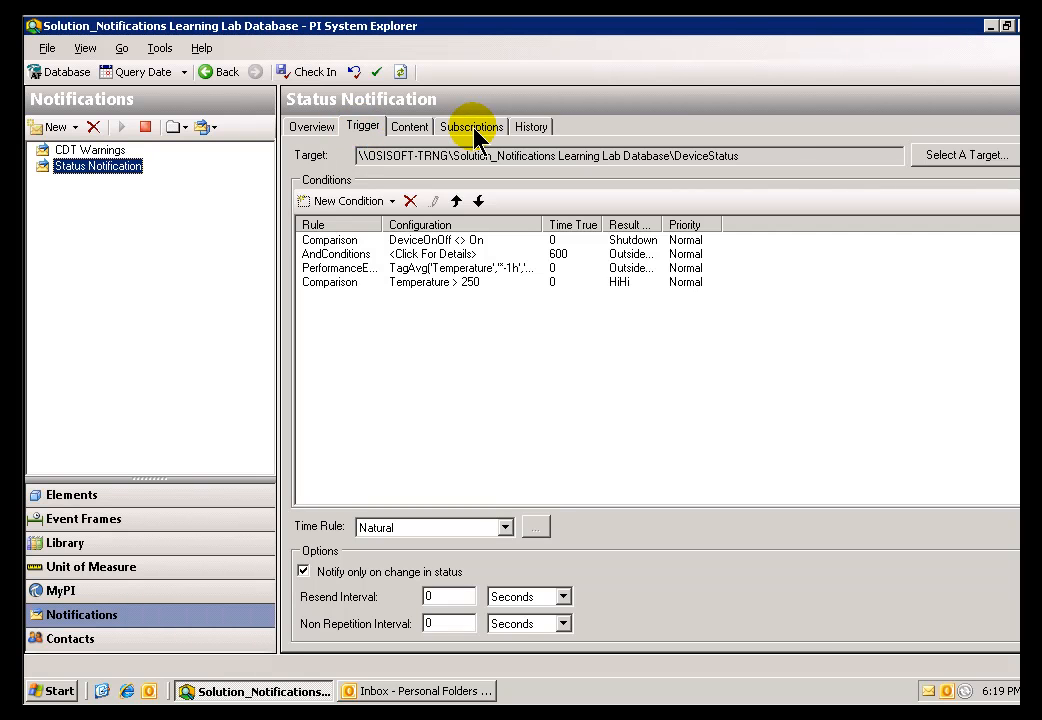
click(472, 126)
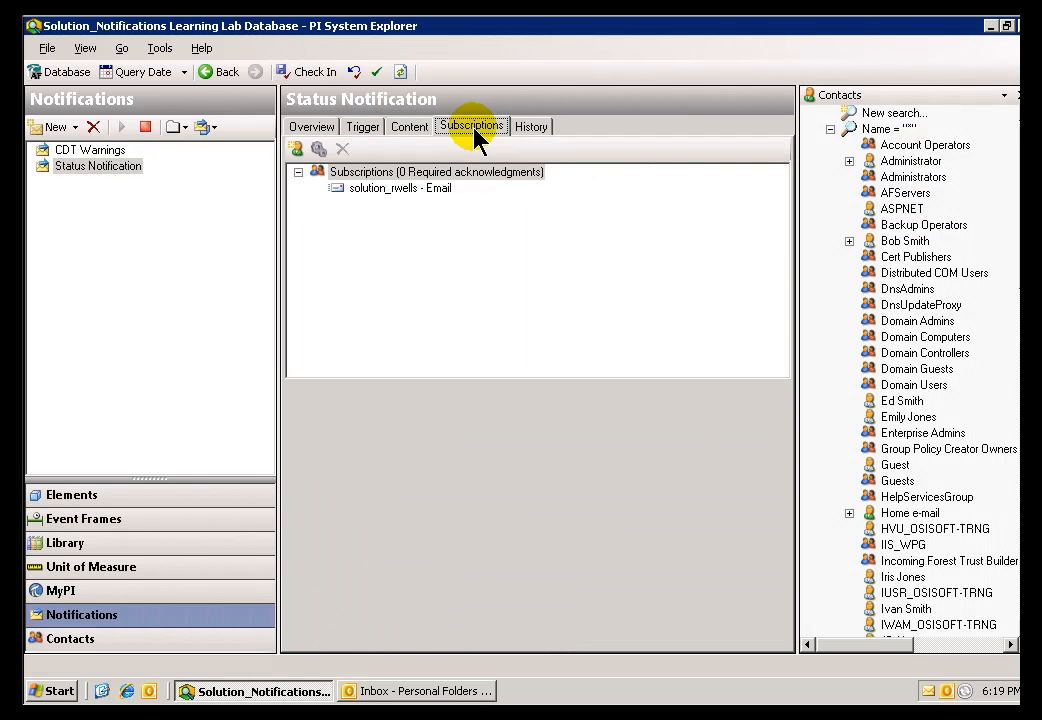
click(398, 188)
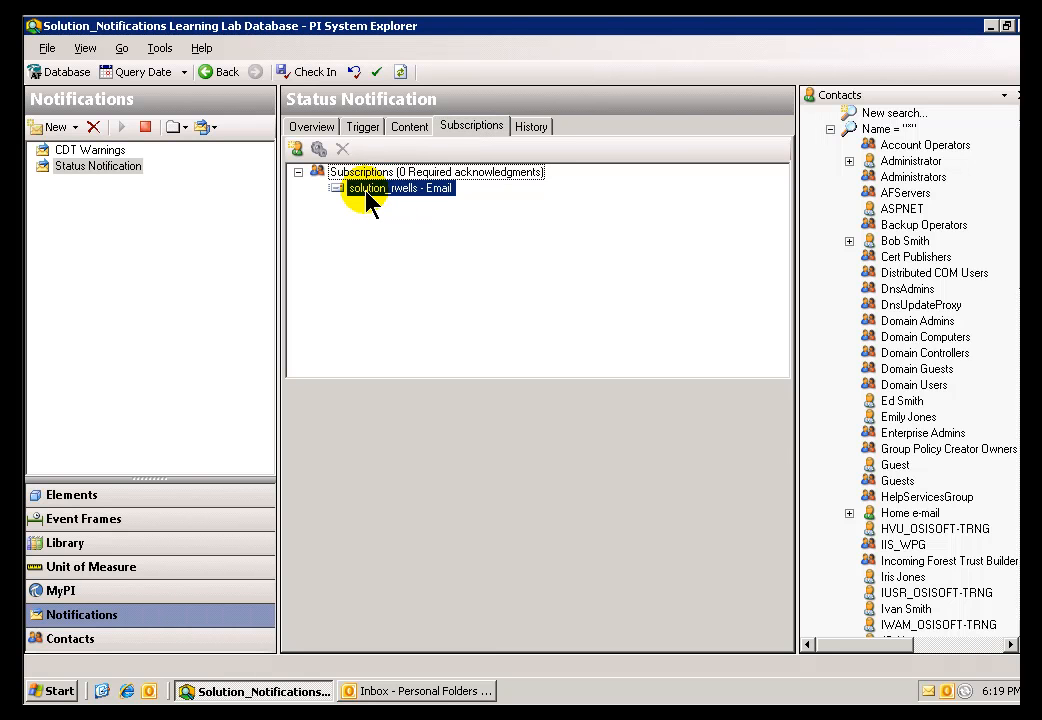
click(398, 188)
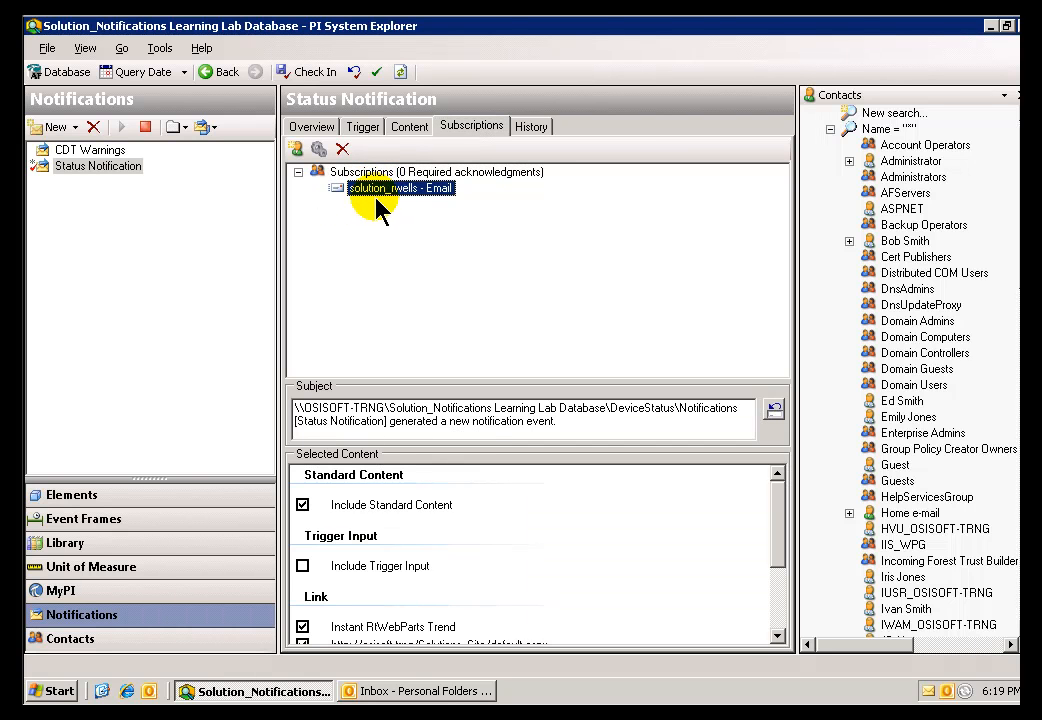
mouse_move(362, 200)
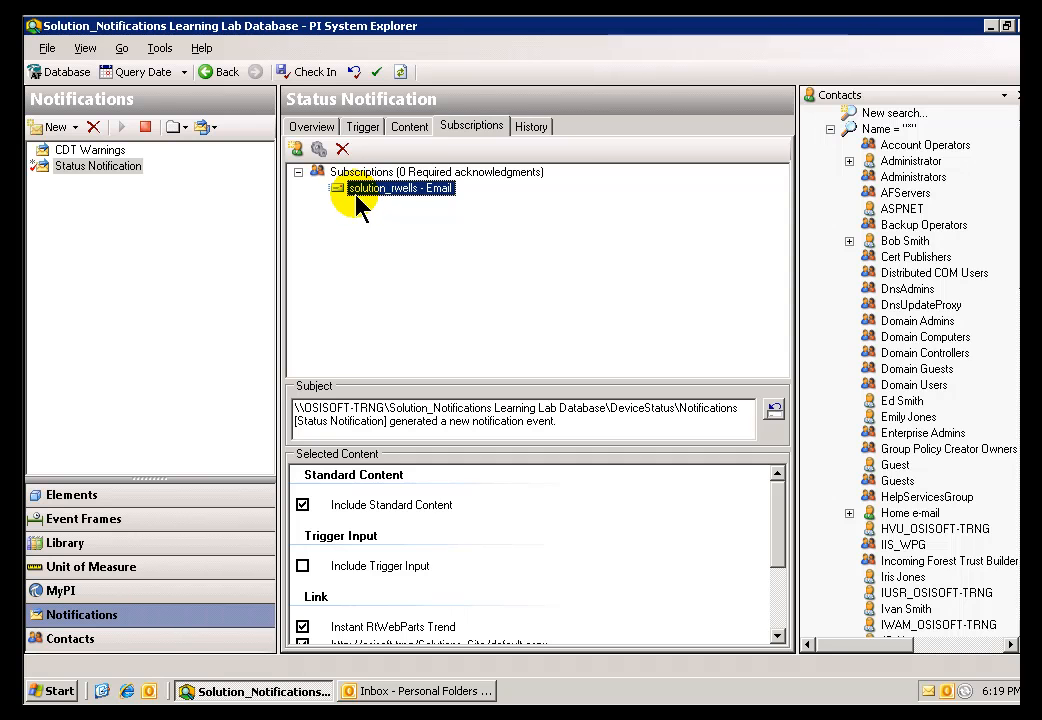
mouse_move(350, 195)
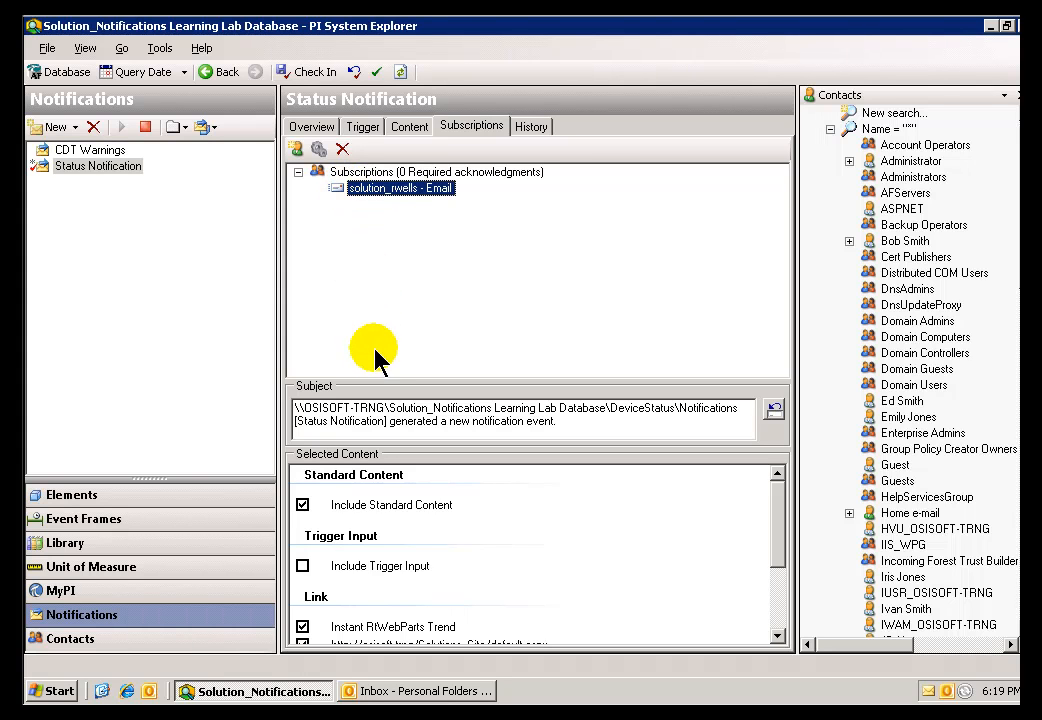
mouse_move(403, 690)
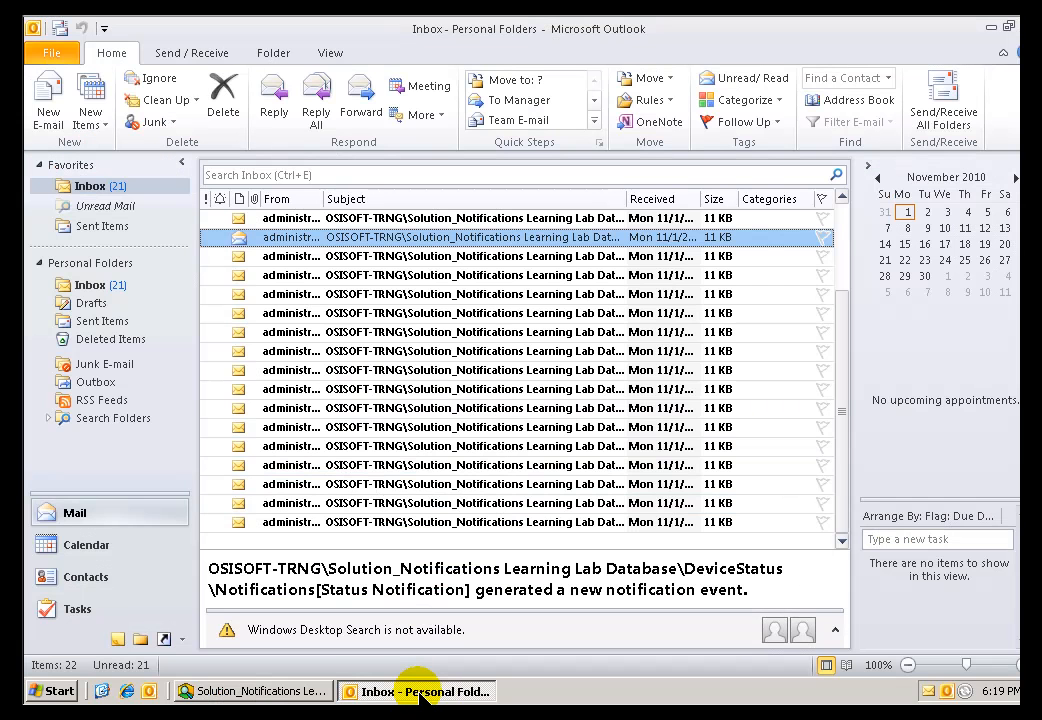
mouse_move(482, 451)
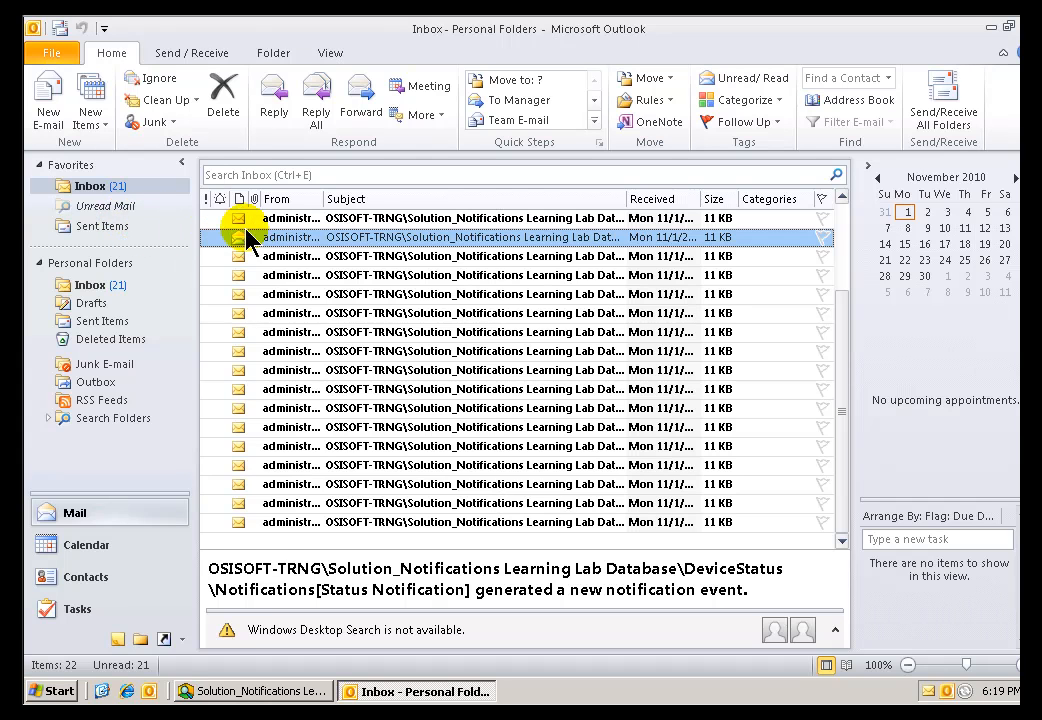
Open a Status Notification email and launch its Instant RtWebParts Trend in Internet Explorer.
double_click(470, 237)
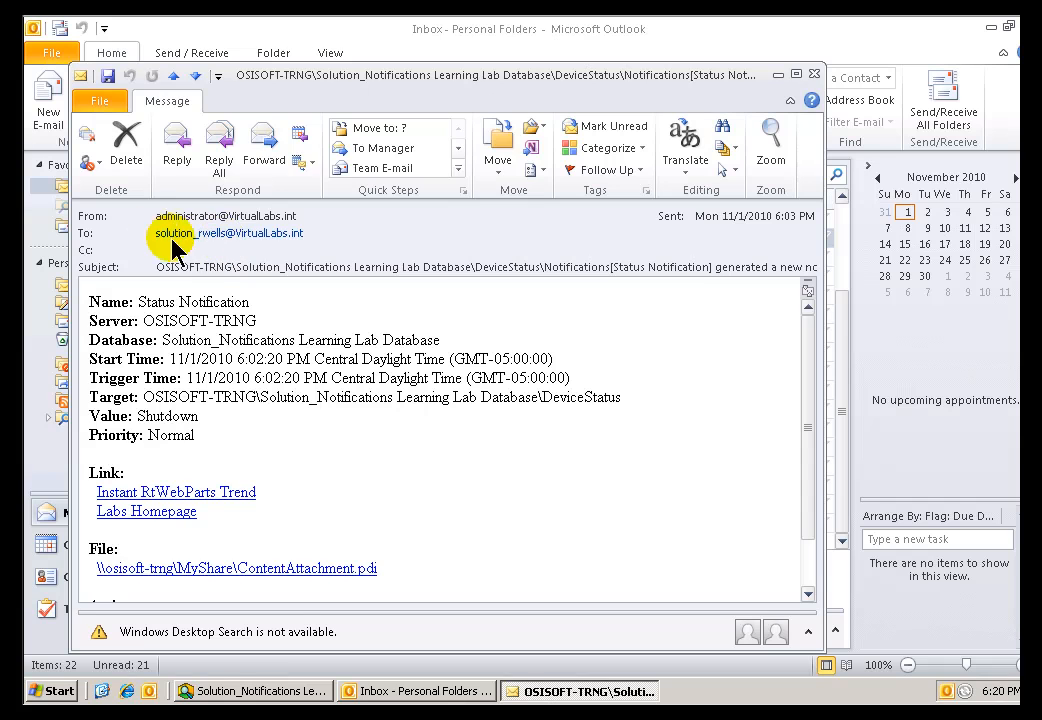
mouse_move(165, 255)
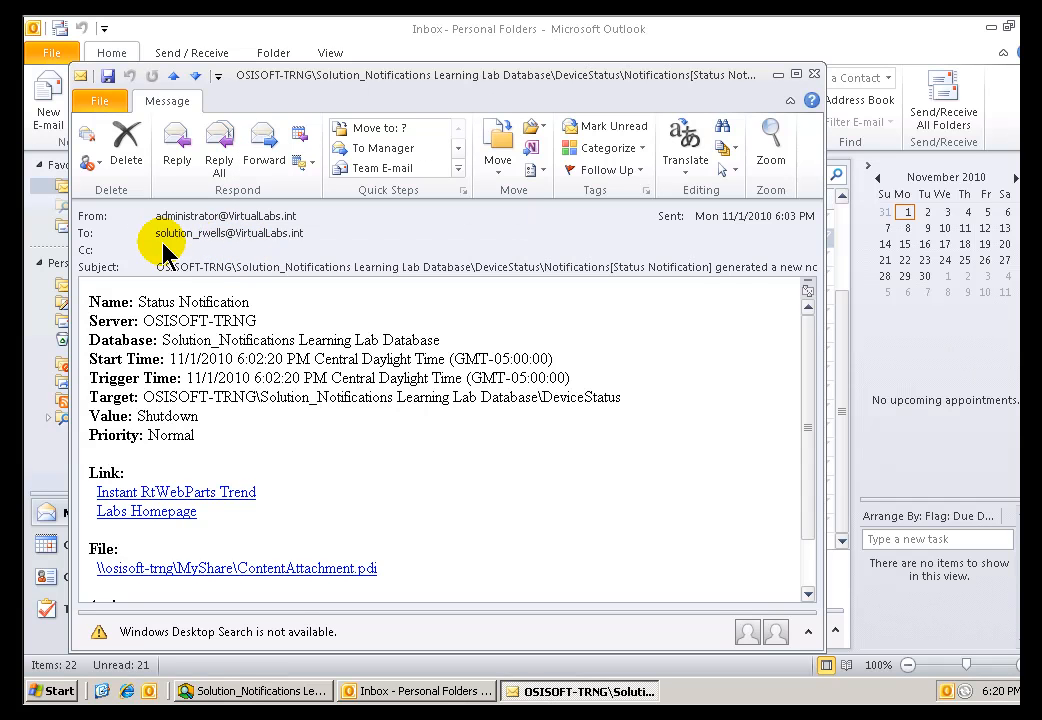
mouse_move(648, 496)
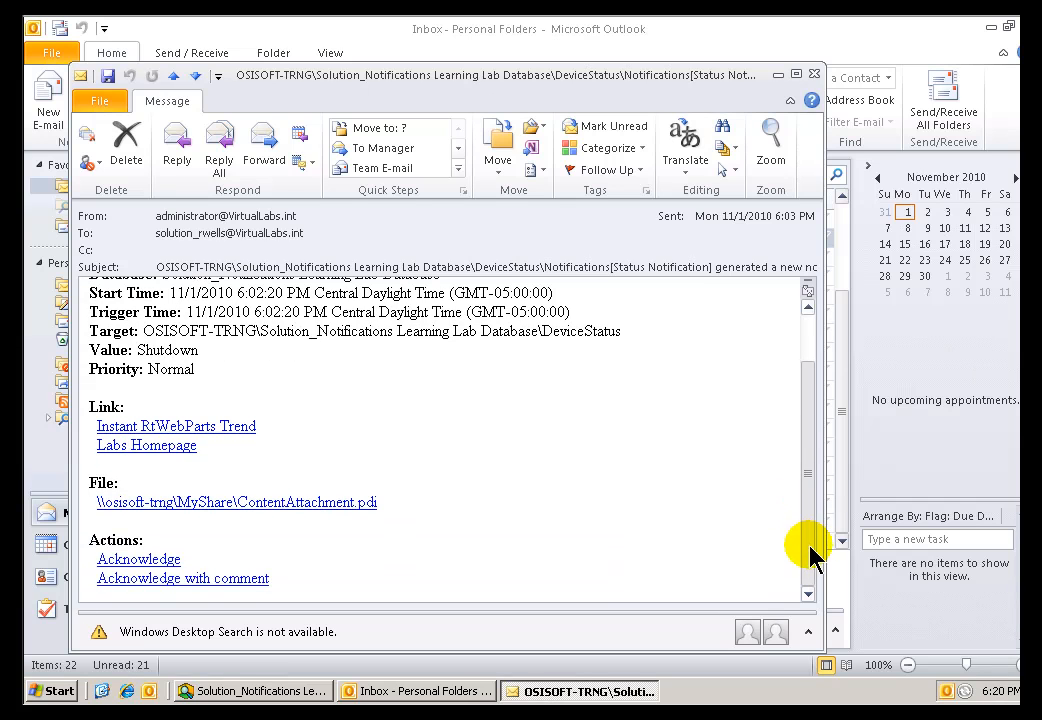
mouse_move(405, 553)
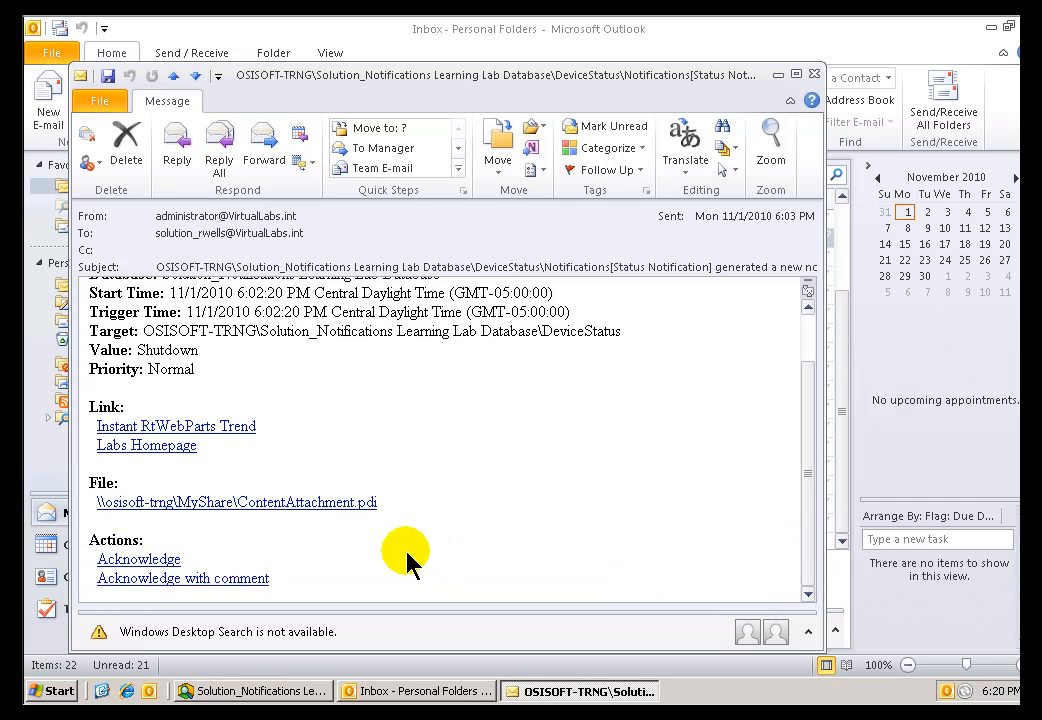
mouse_move(182, 438)
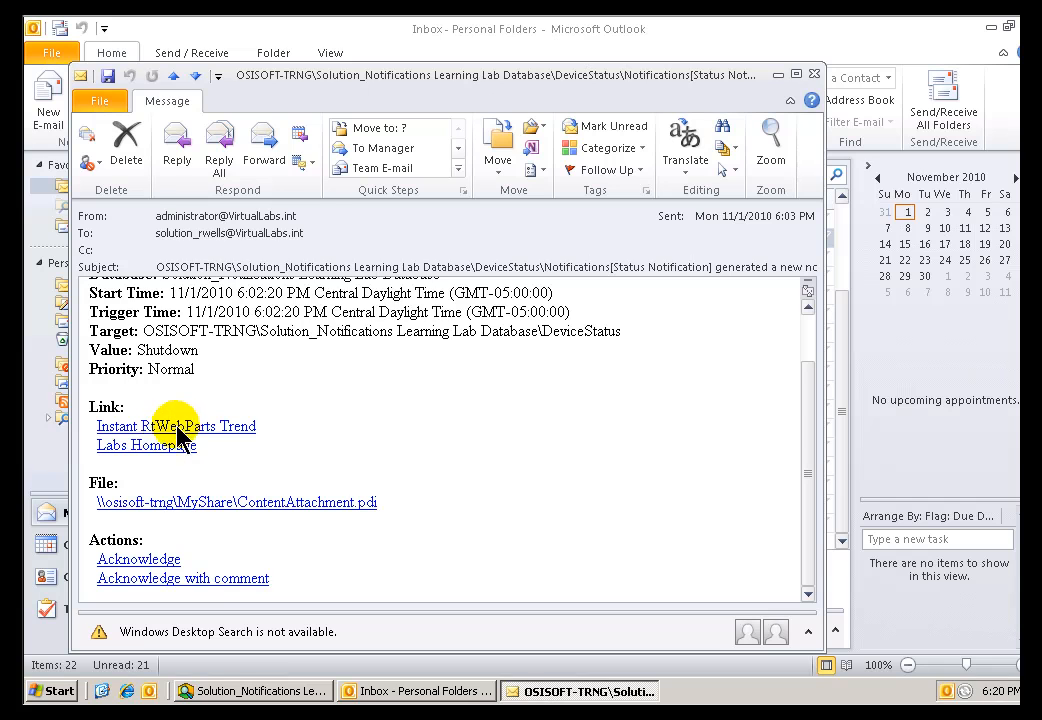
mouse_move(178, 436)
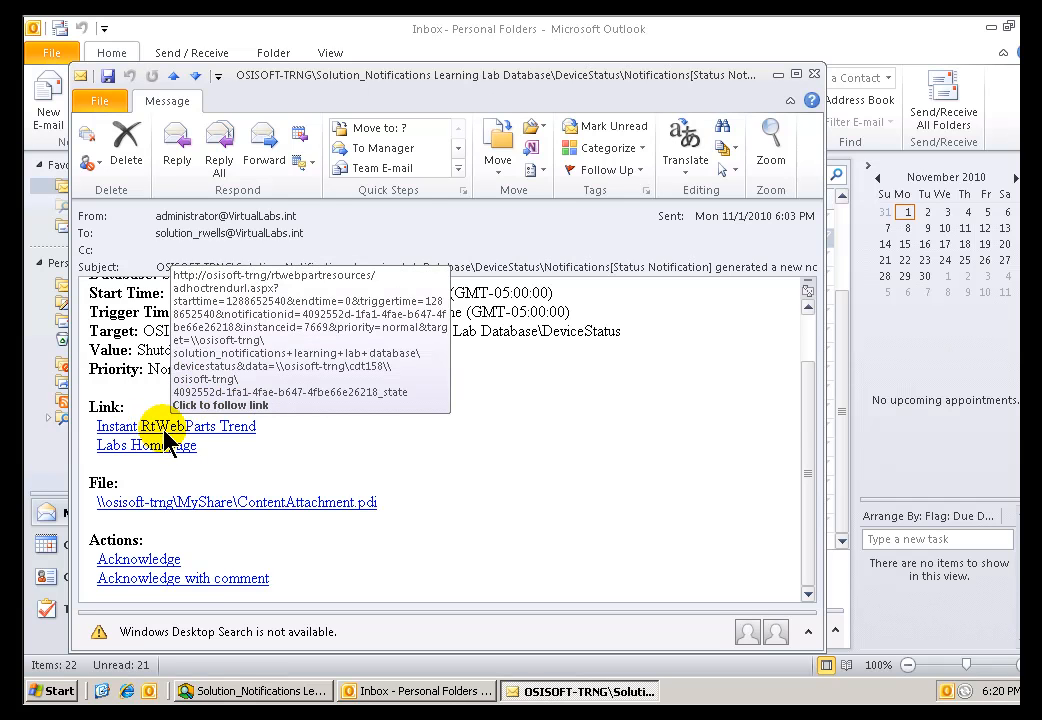
mouse_move(225, 436)
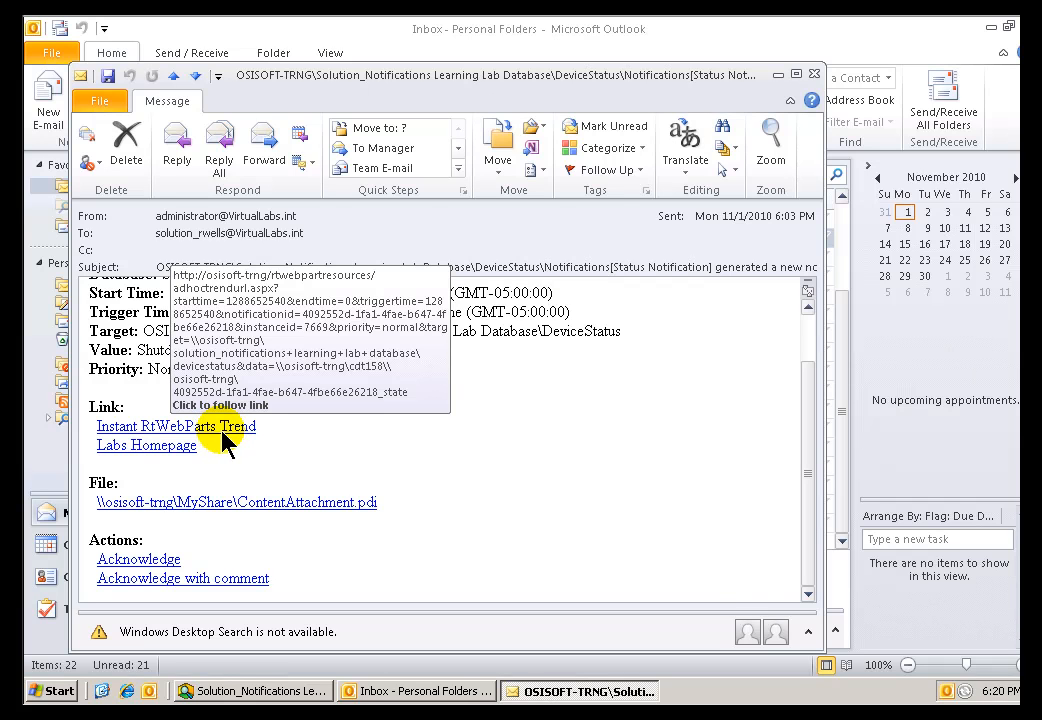
click(176, 426)
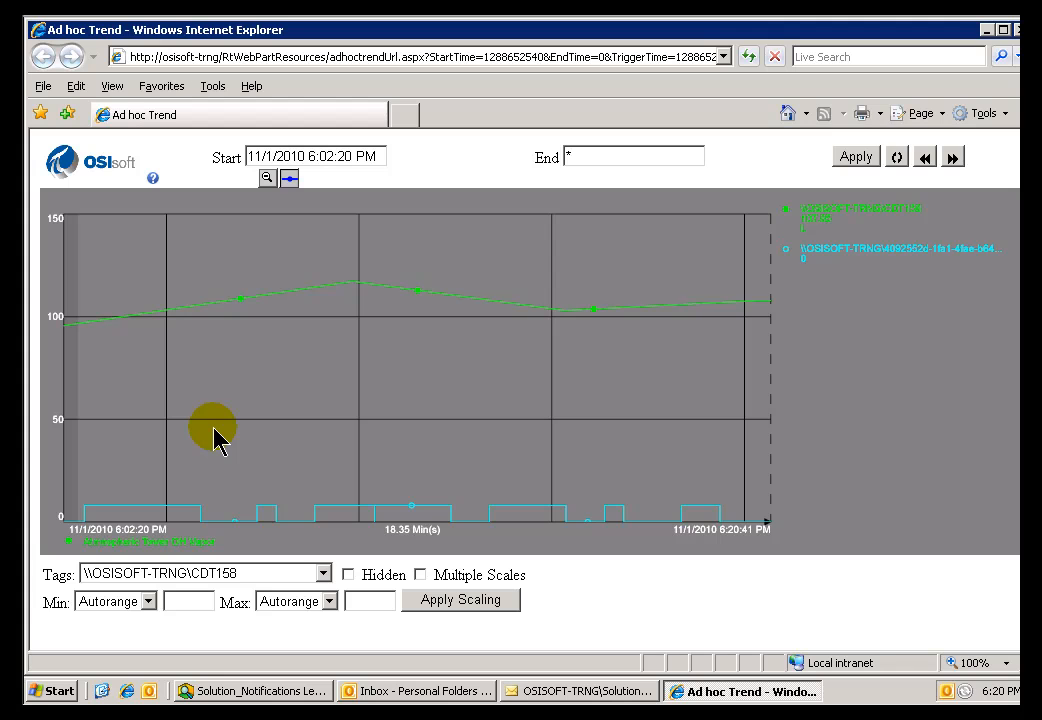
mouse_move(1019, 119)
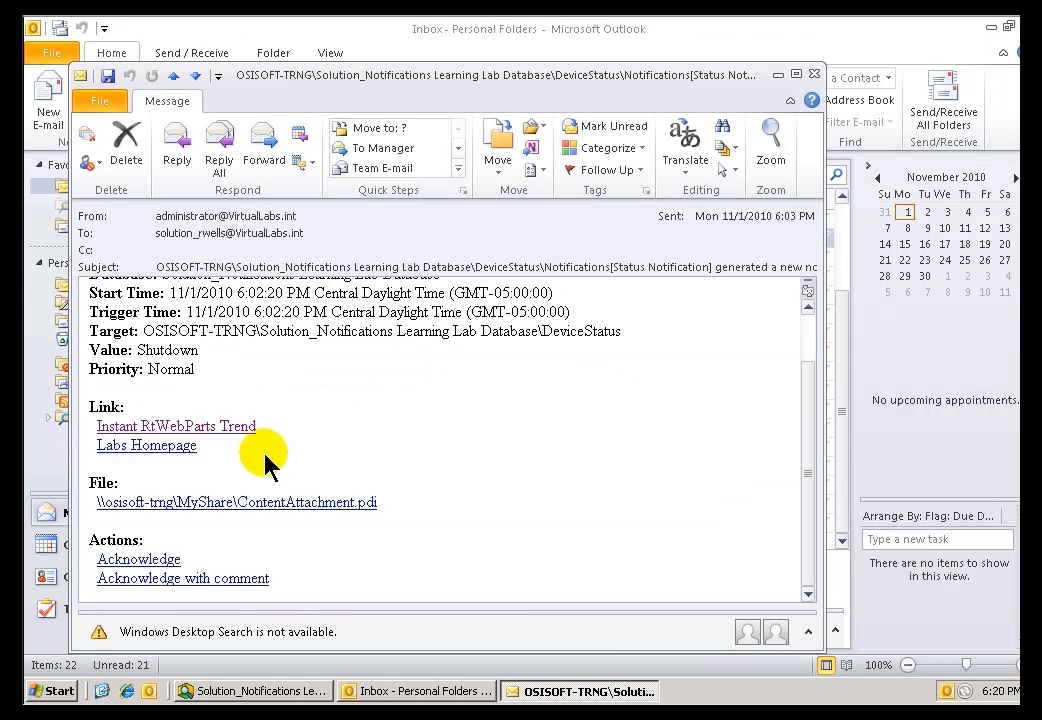
mouse_move(175, 558)
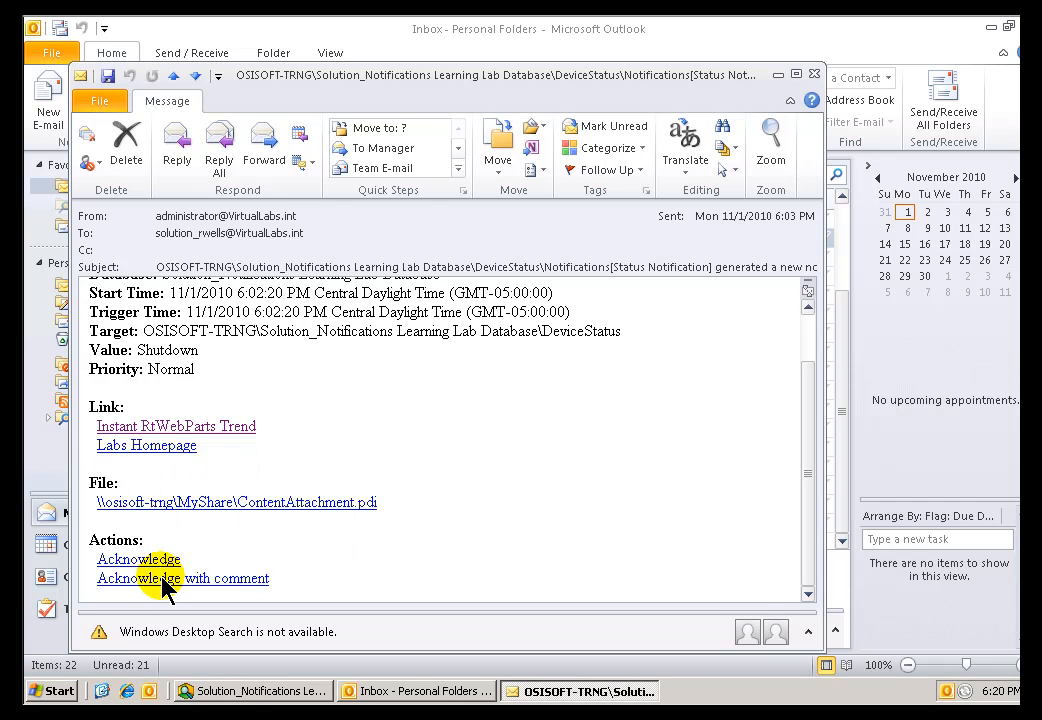
Acknowledge with comment that it's not a nuisance alarm but slurry impurities.
click(182, 578)
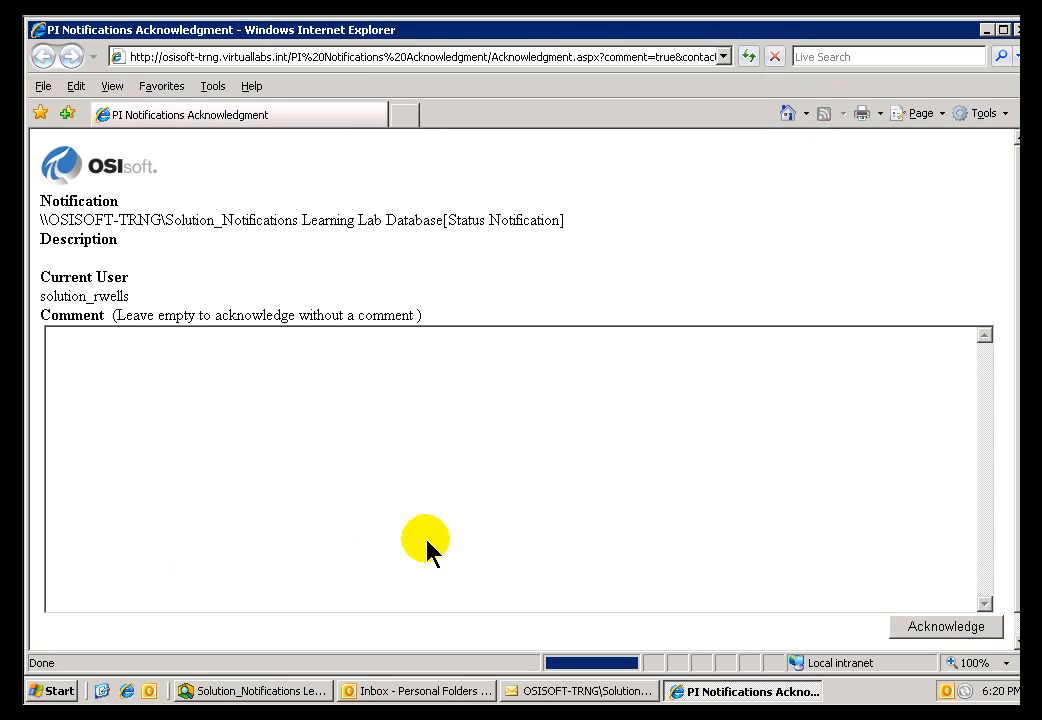
mouse_move(144, 358)
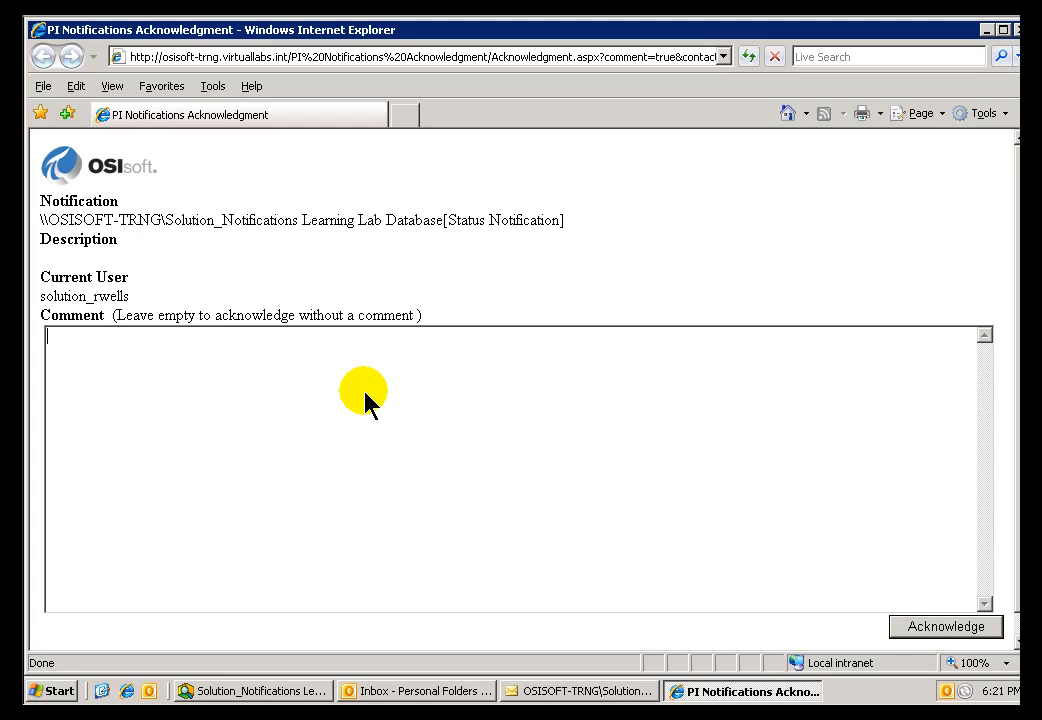
text(this n)
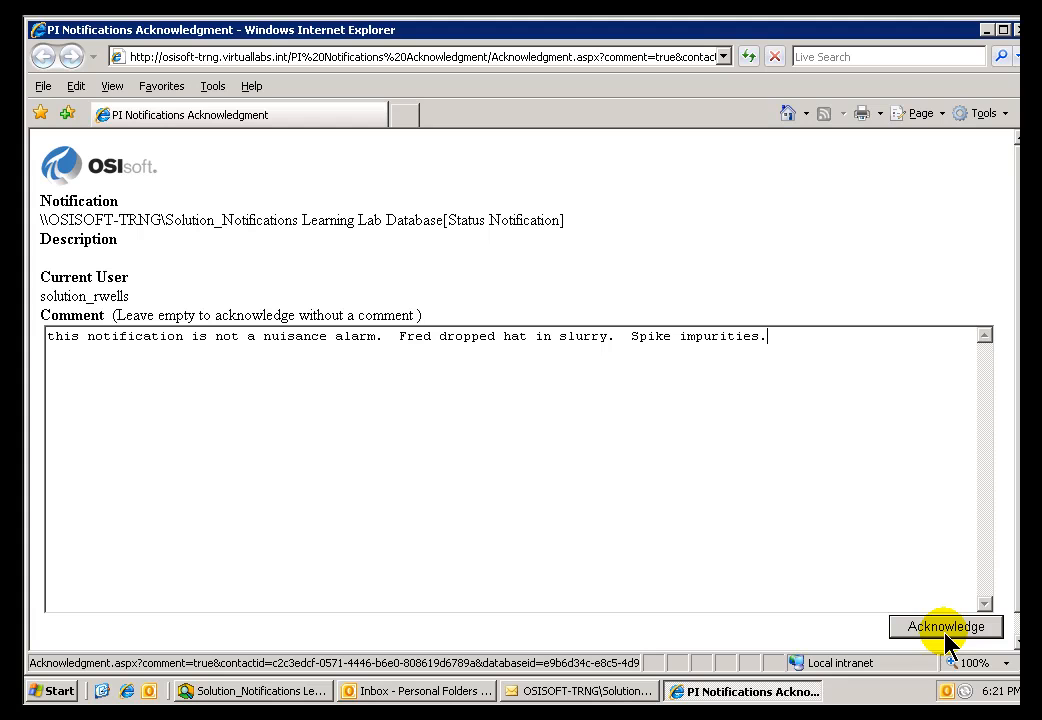
click(944, 626)
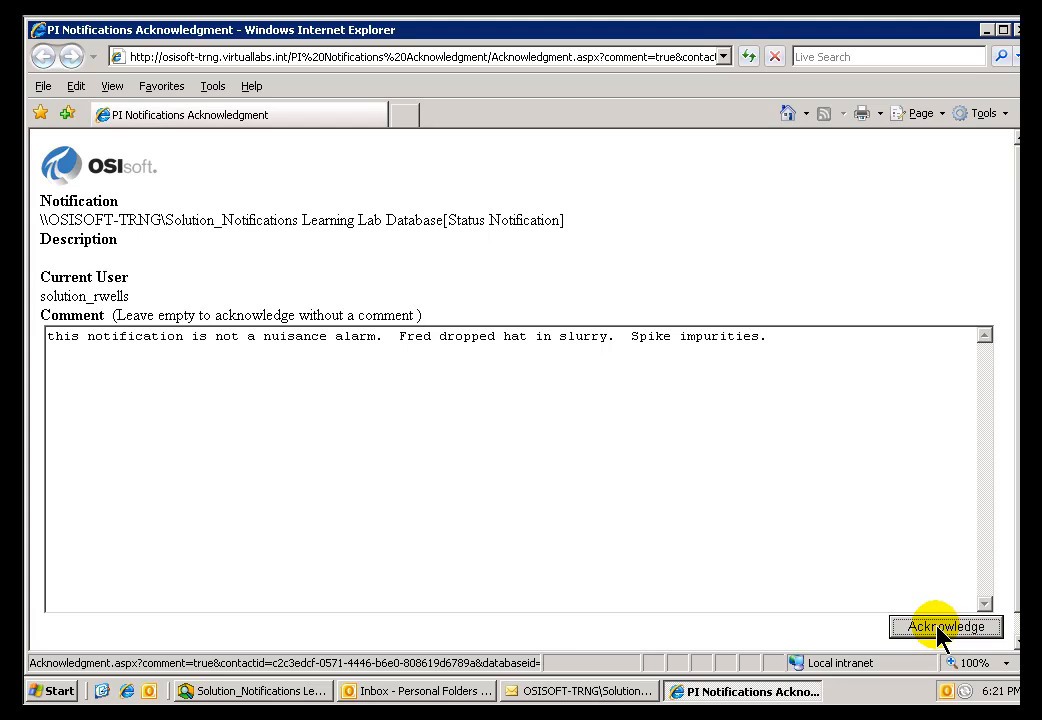
click(943, 626)
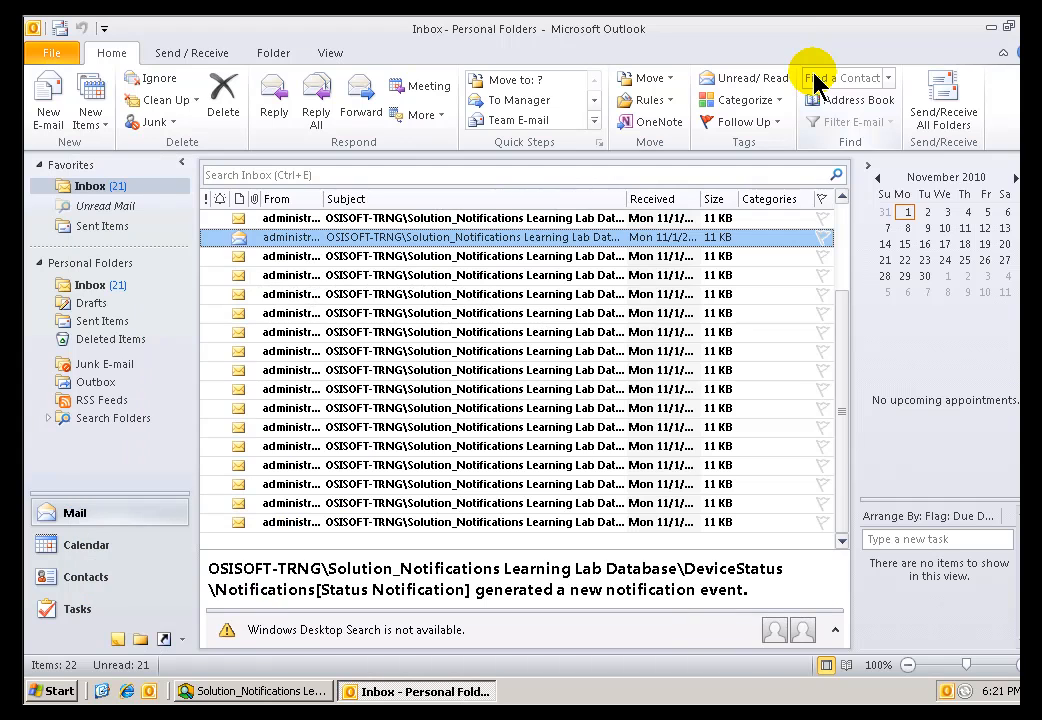
mouse_move(822, 90)
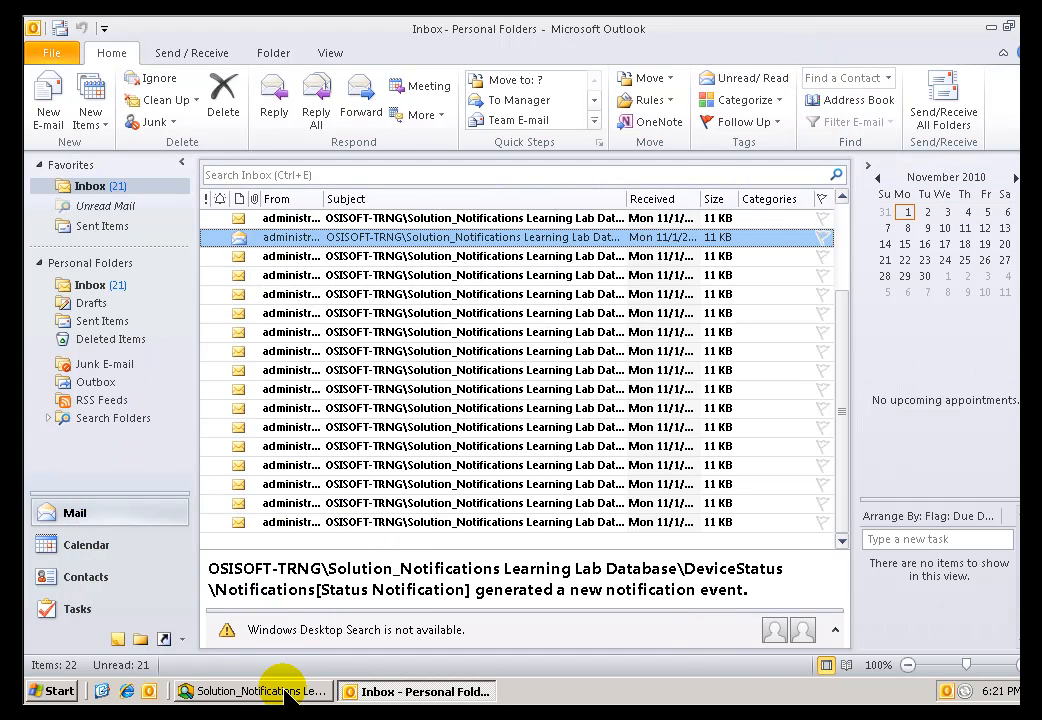
Recheck the Status Notification's trigger conditions and subscriptions.
click(248, 691)
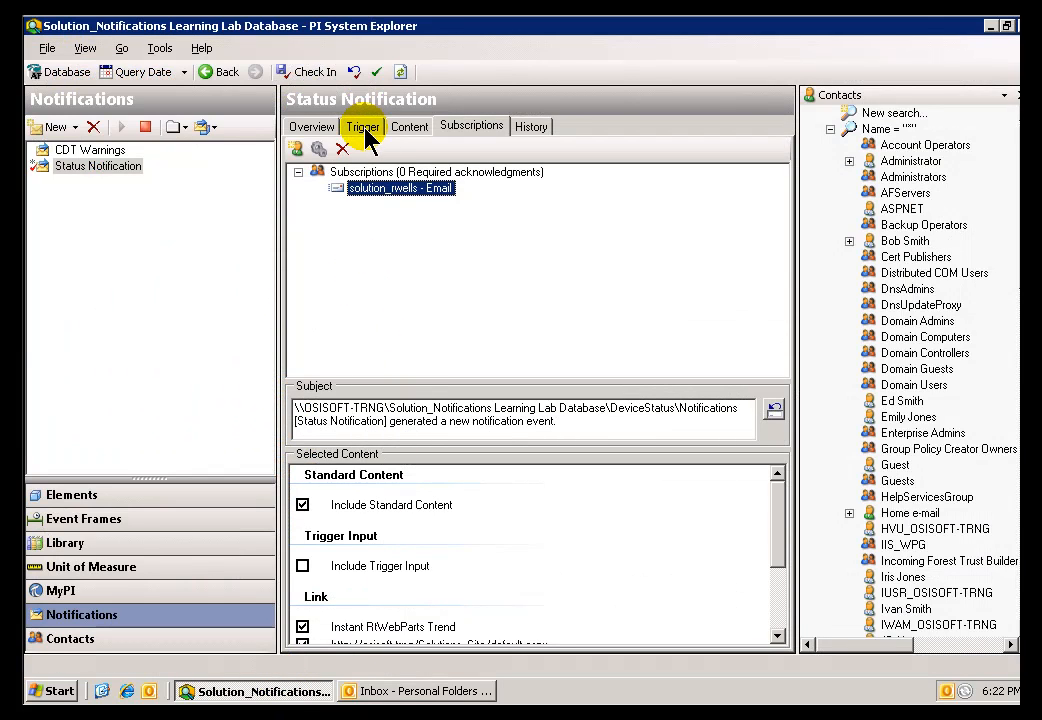
click(363, 126)
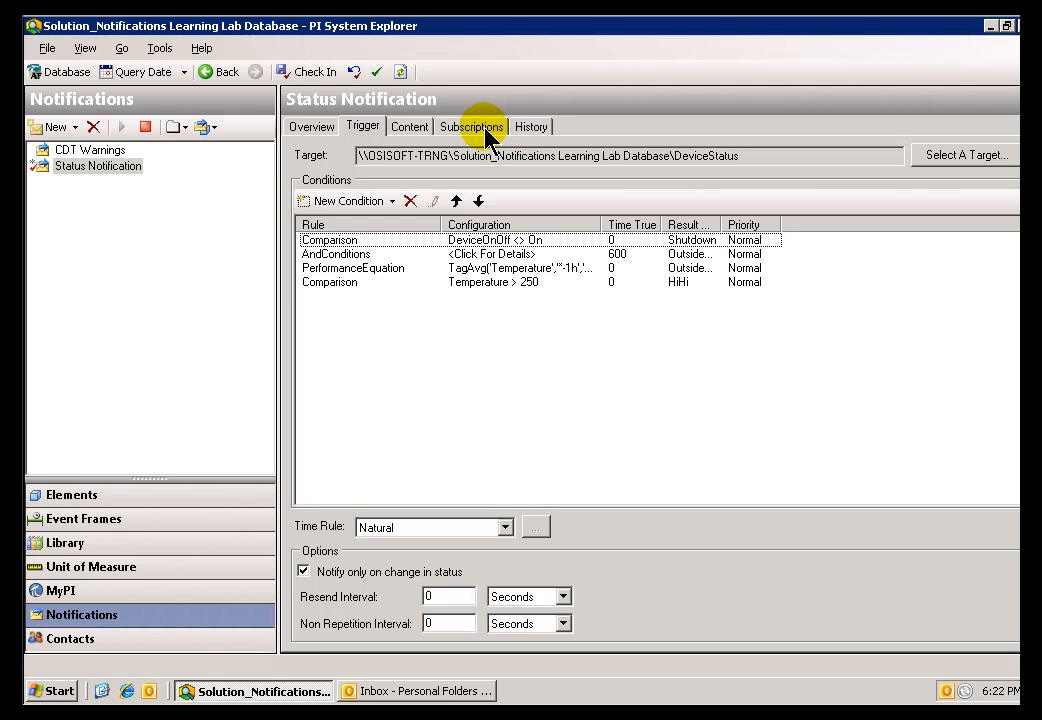
mouse_move(472, 120)
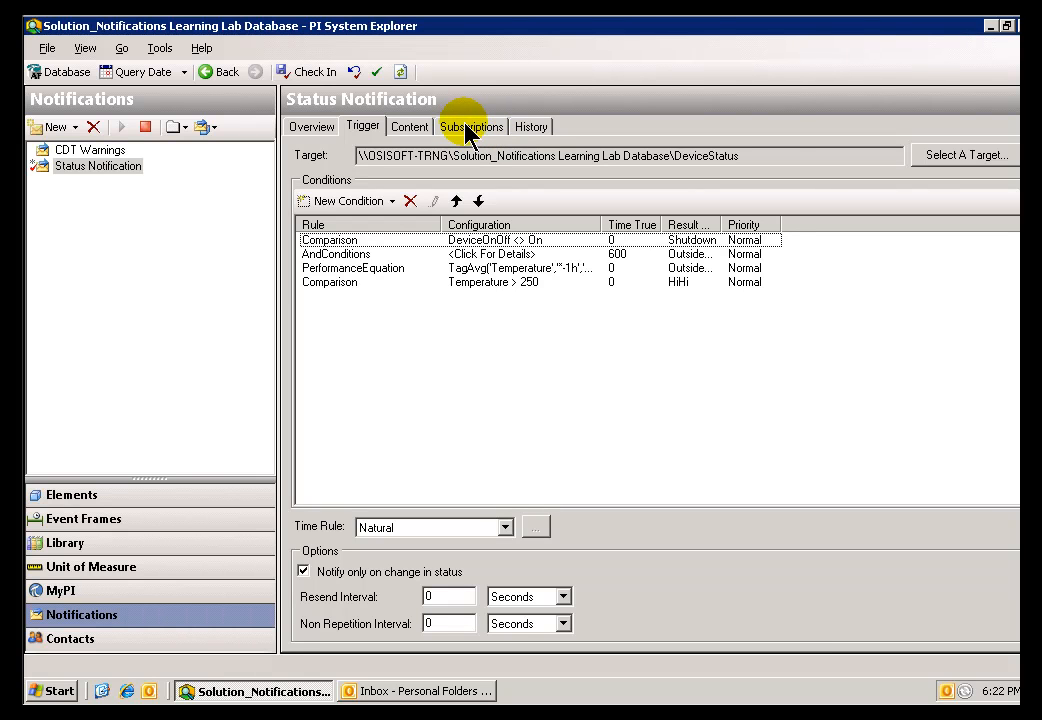
click(471, 126)
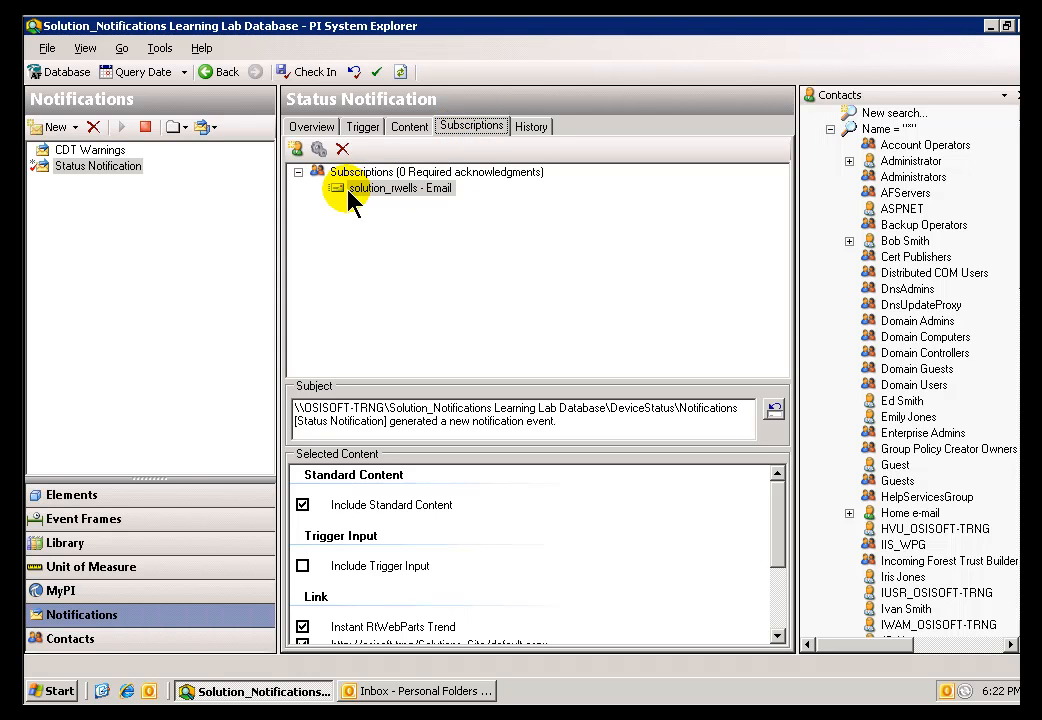
mouse_move(440, 205)
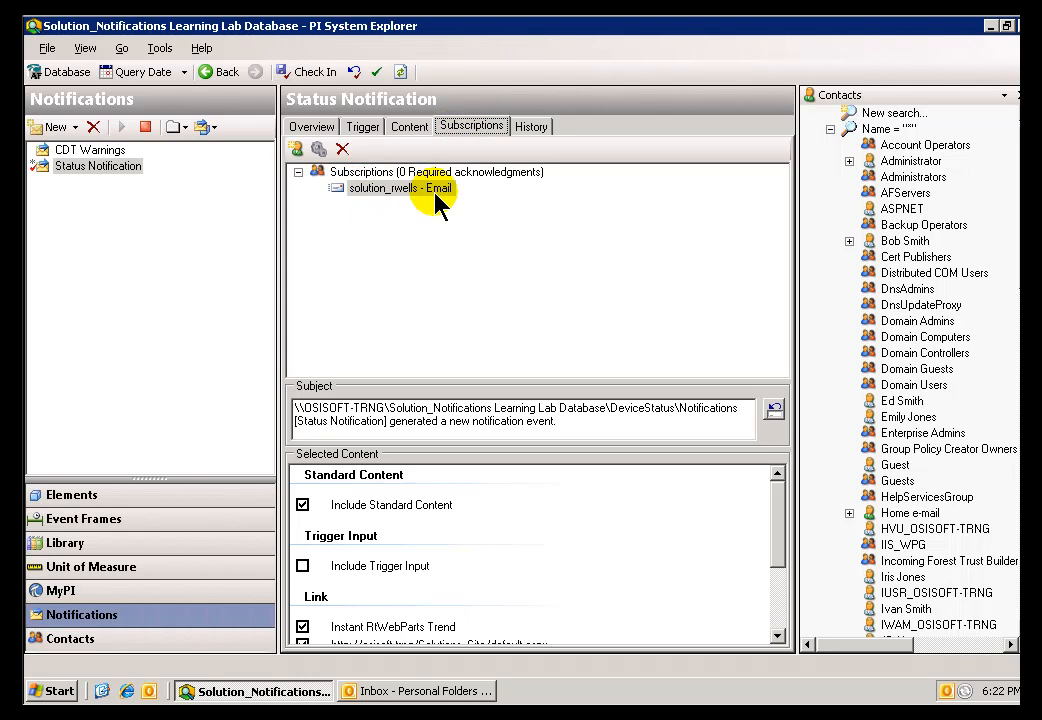
mouse_move(76, 167)
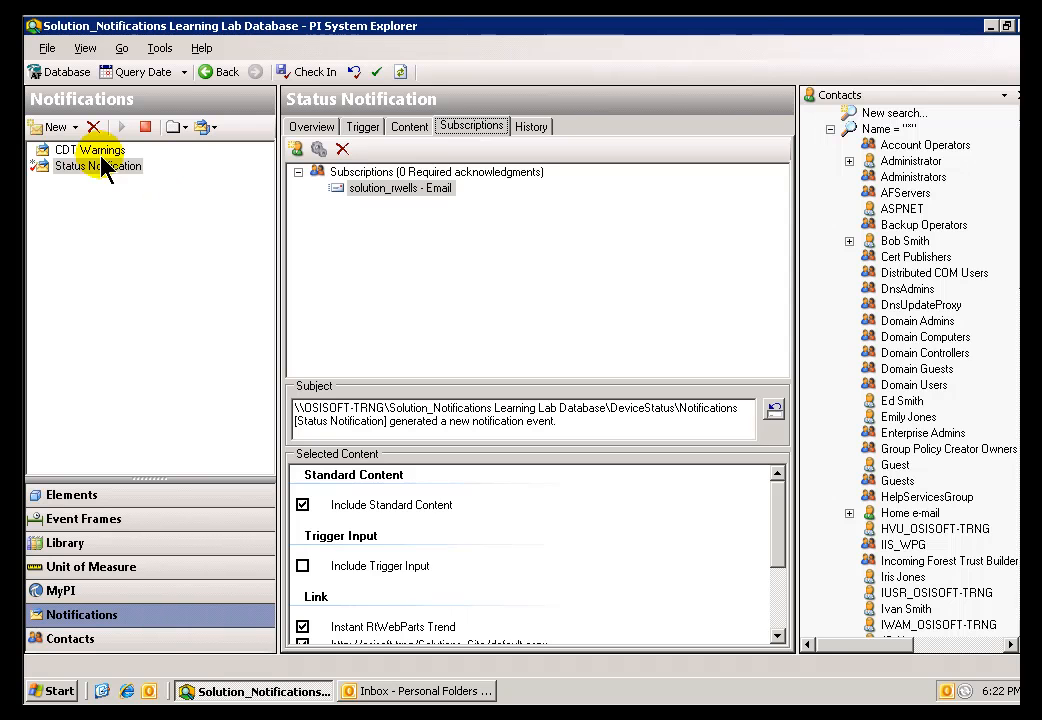
Inspect CDT Warnings' escalation subscribers and 30-second period, then show its overview.
click(86, 149)
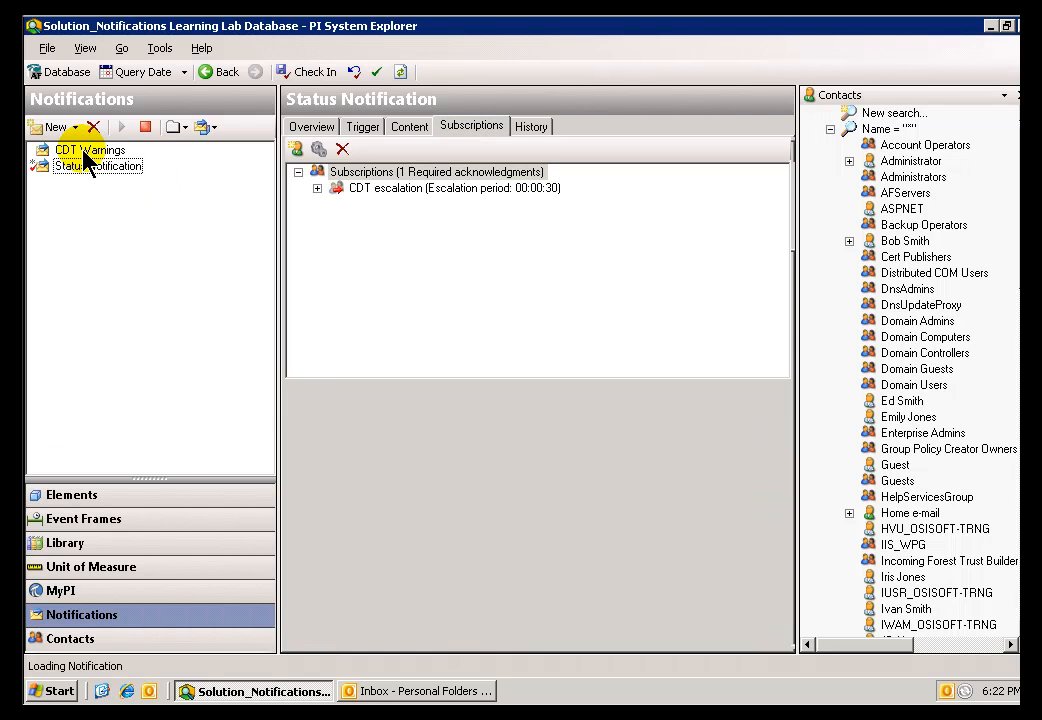
click(85, 149)
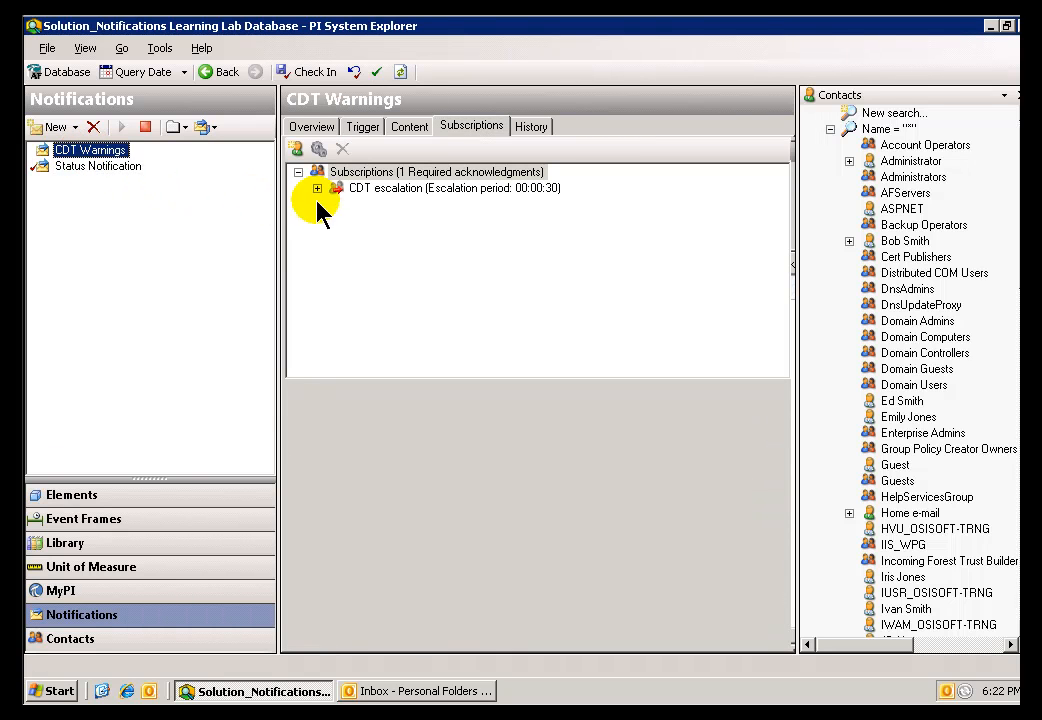
mouse_move(340, 215)
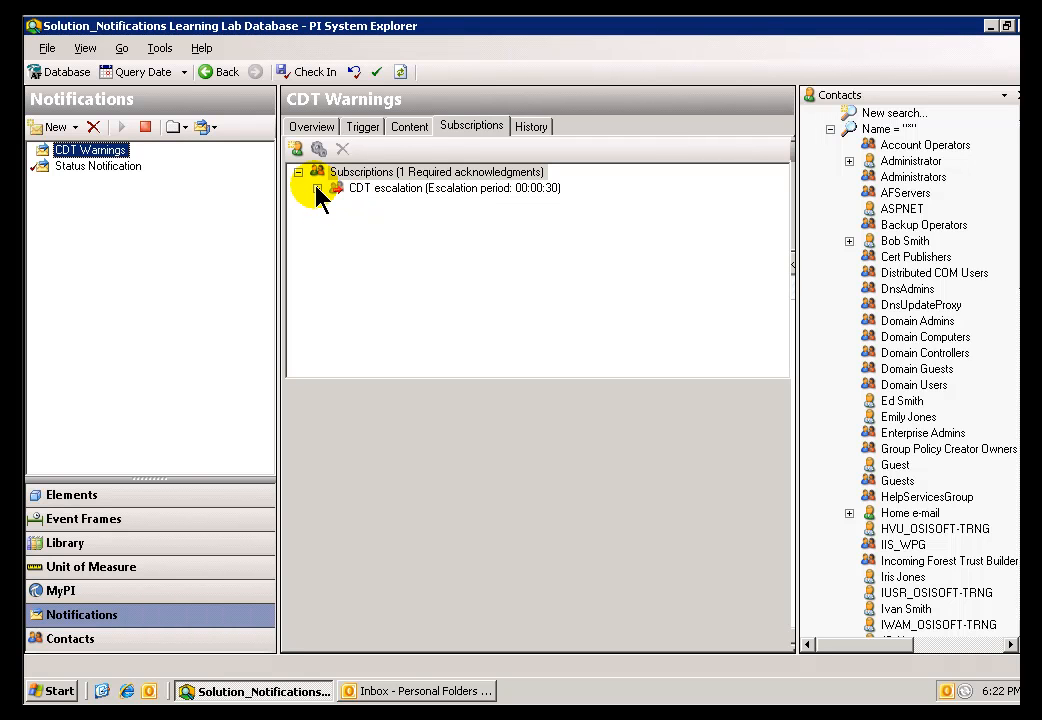
click(323, 188)
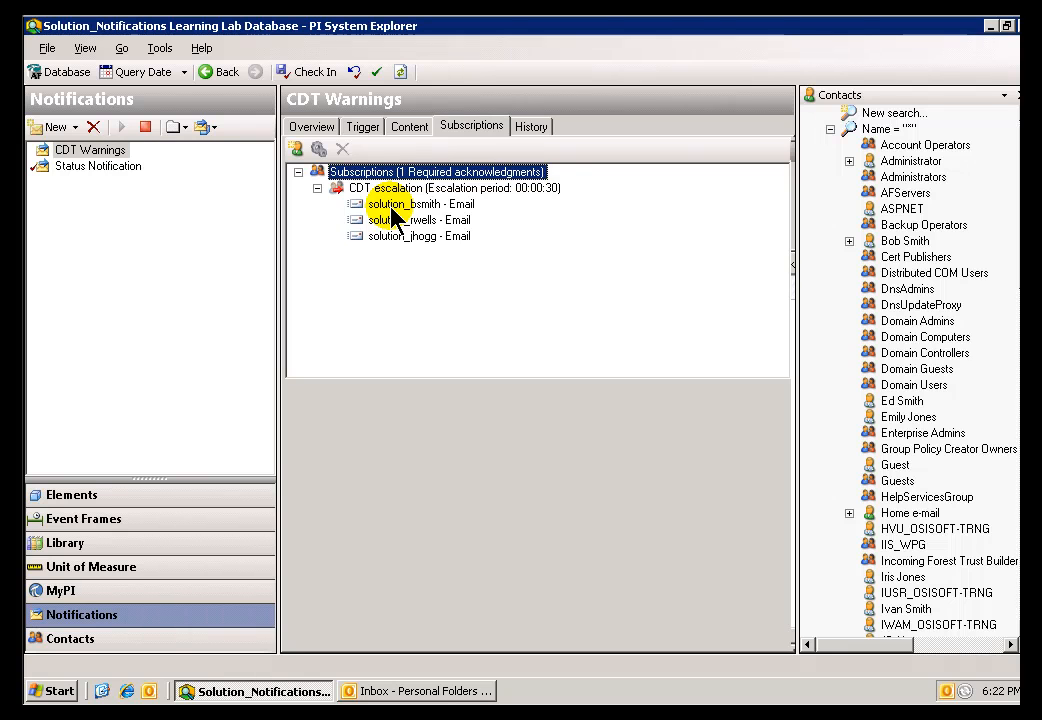
click(417, 204)
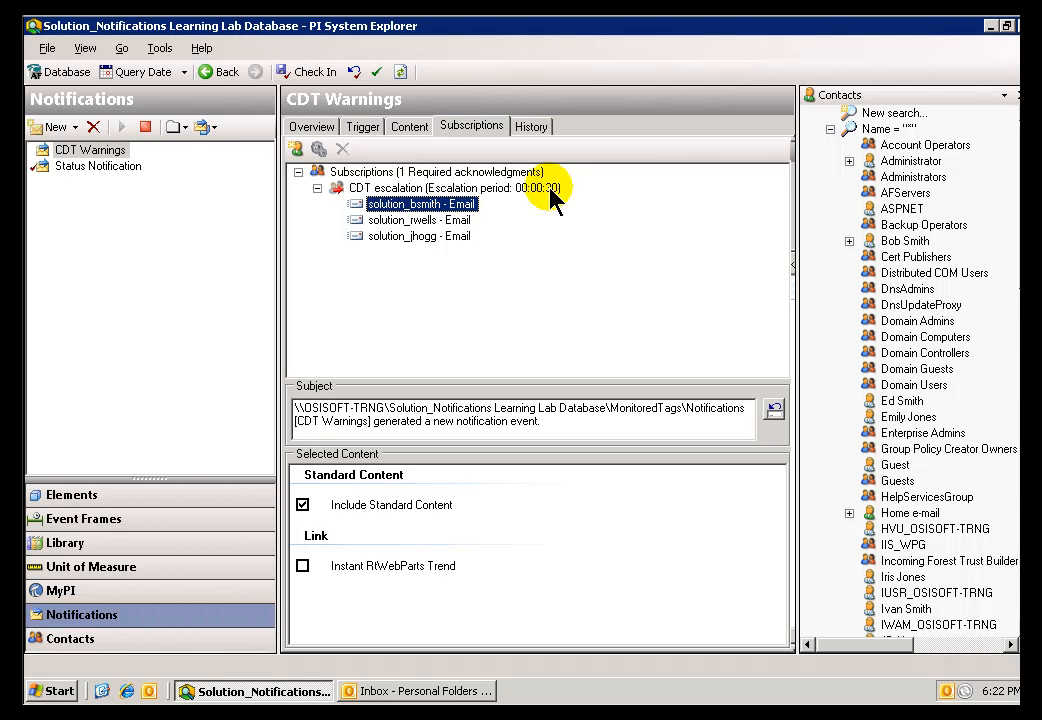
mouse_move(448, 232)
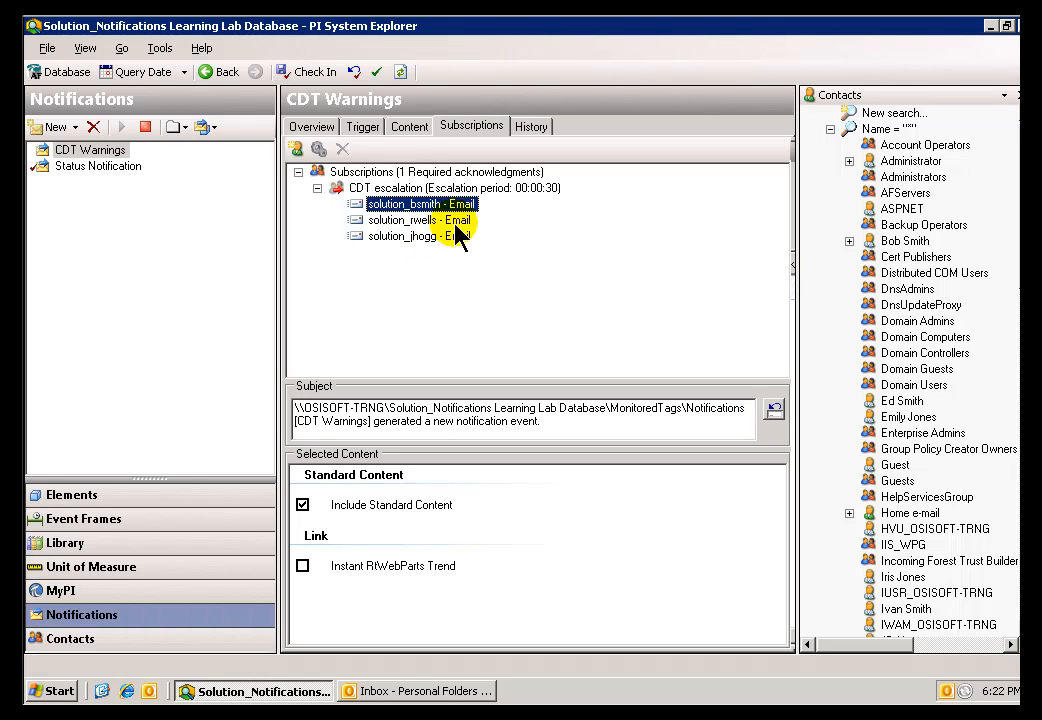
click(432, 171)
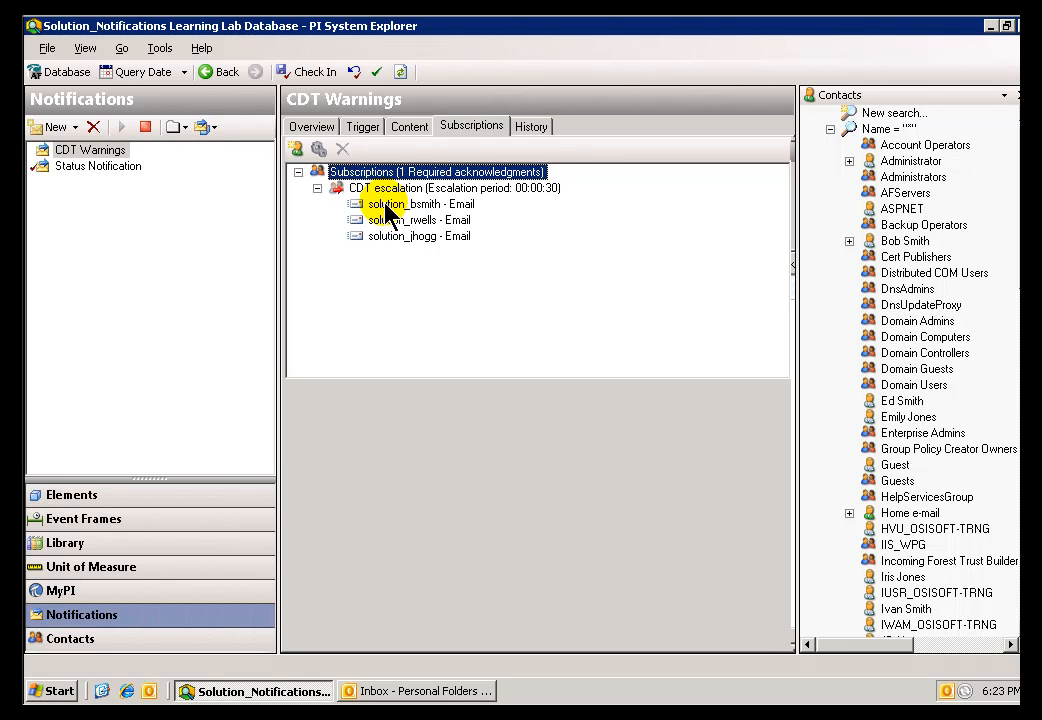
click(311, 126)
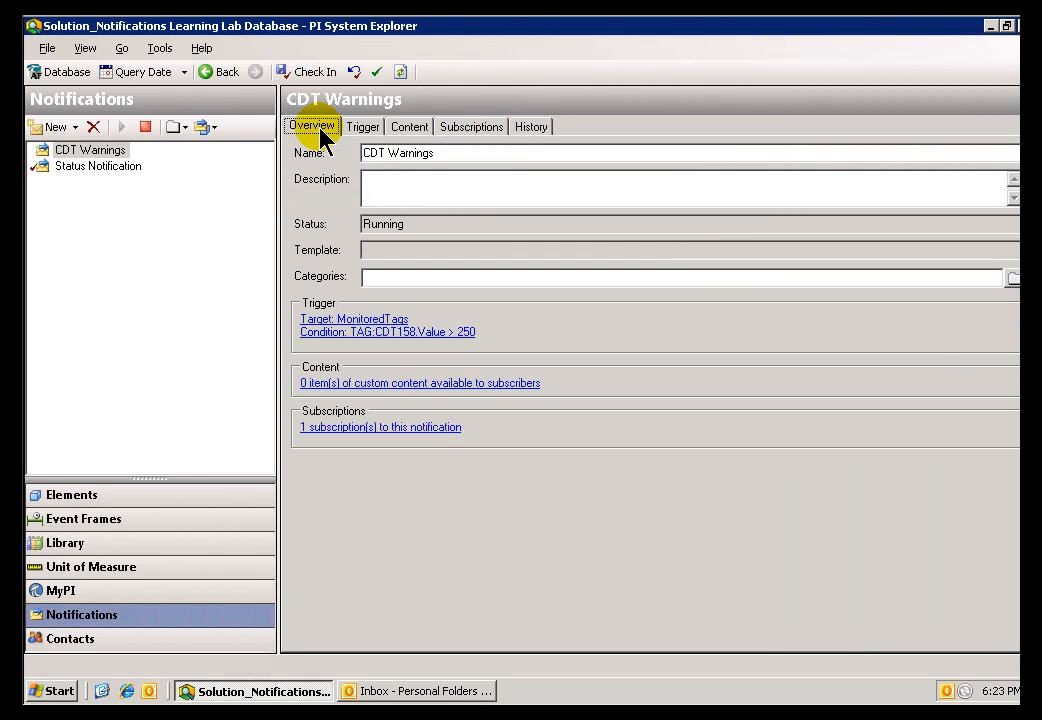
mouse_move(545, 400)
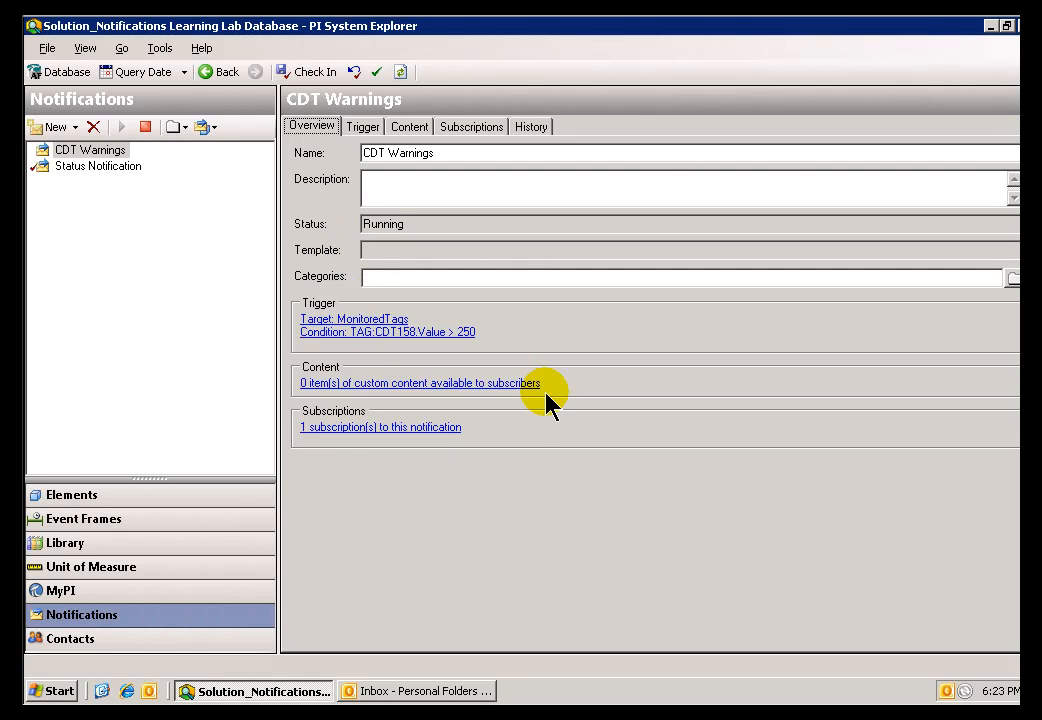
mouse_move(535, 435)
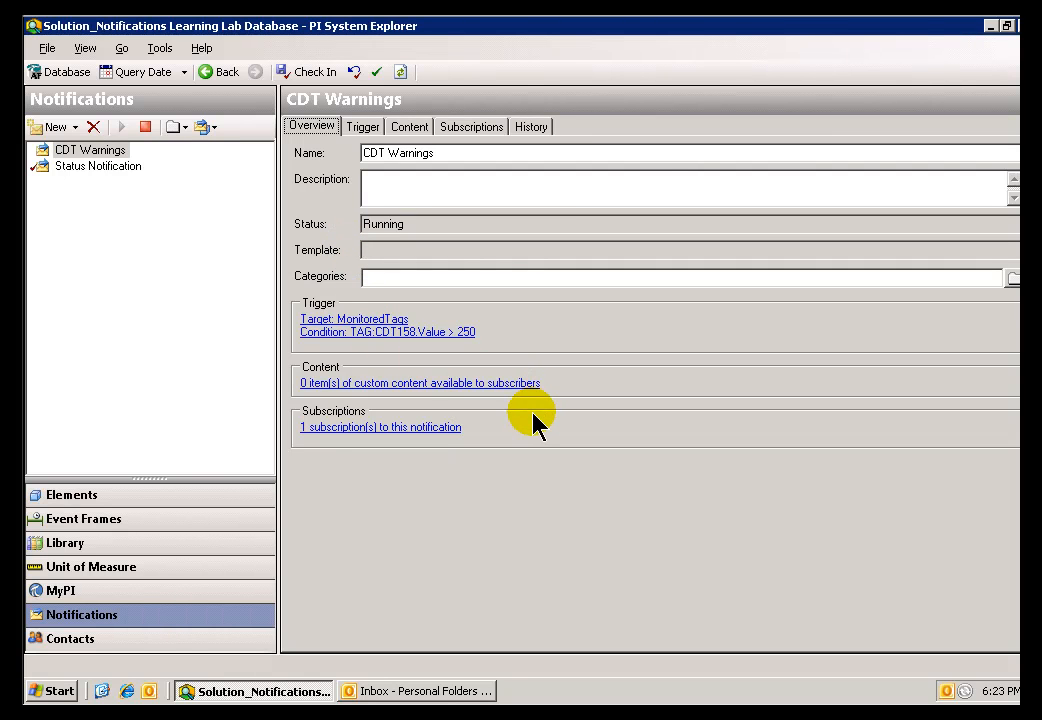
mouse_move(522, 425)
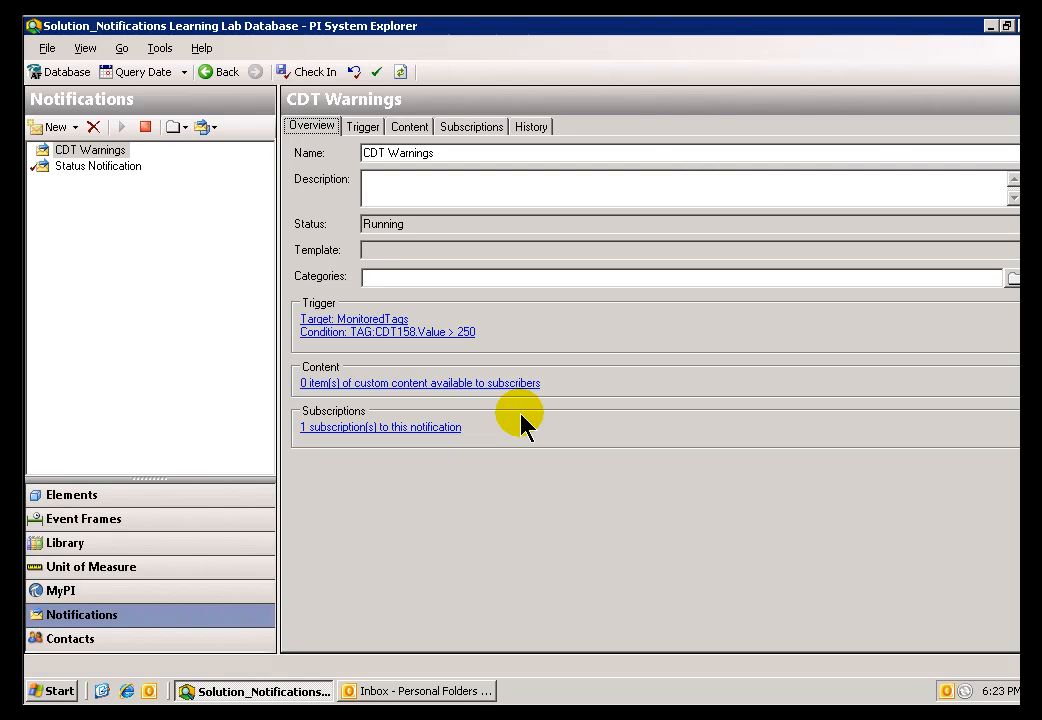
mouse_move(323, 514)
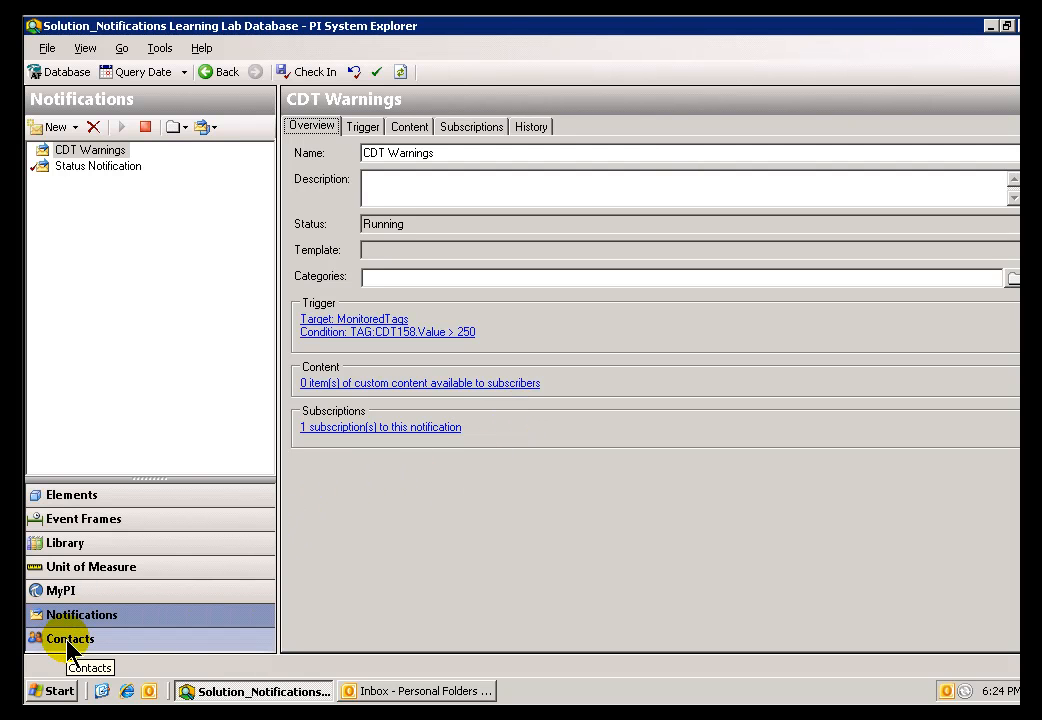
mouse_move(63, 615)
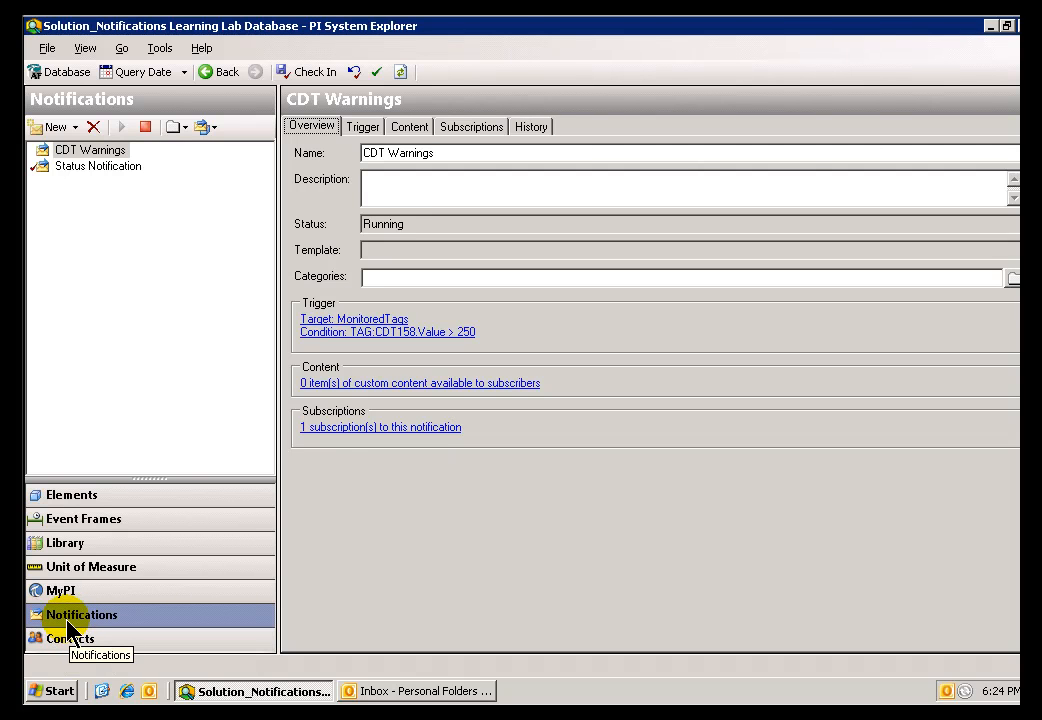
mouse_move(285, 432)
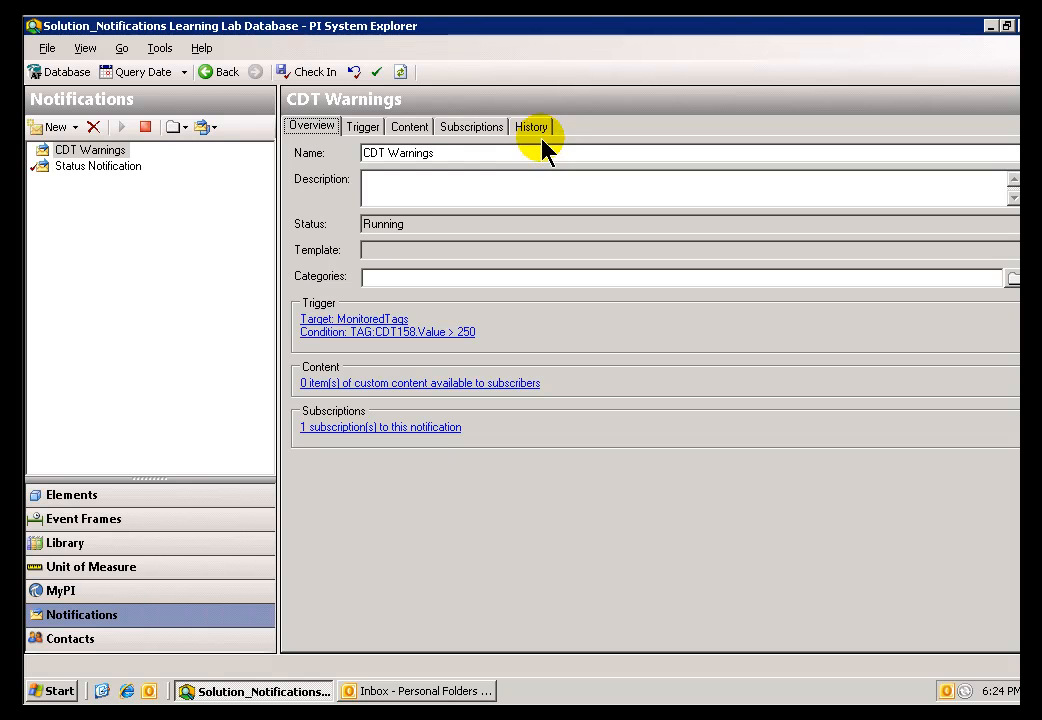
Select Status Notification to show its DeviceStatus triggers, two content items and one subscription.
click(97, 165)
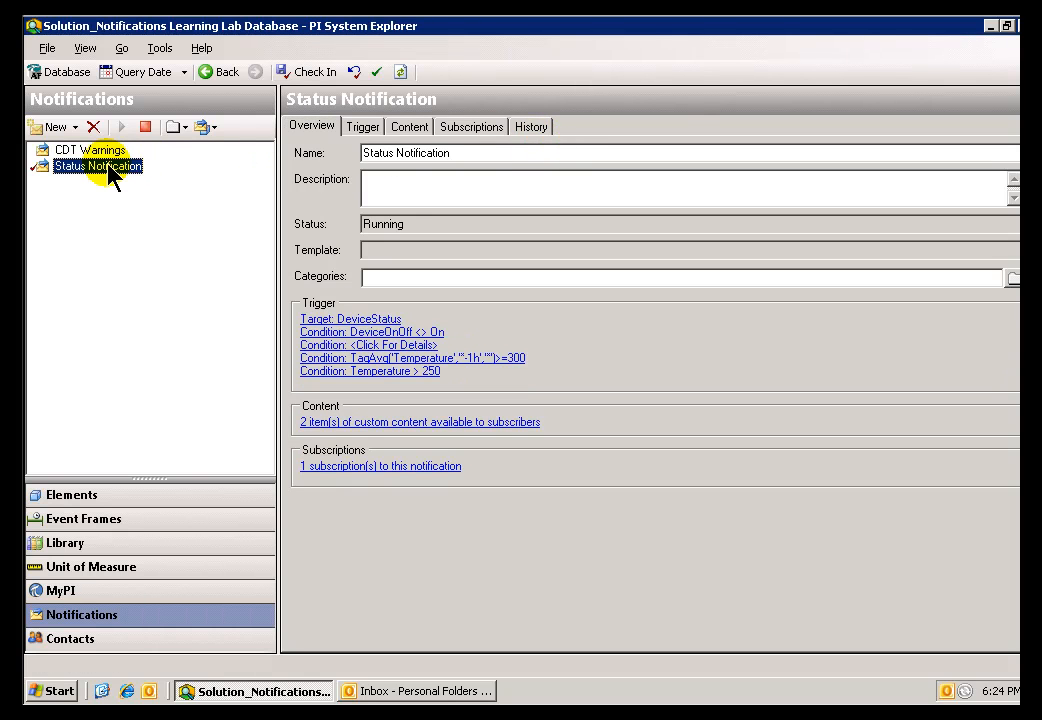
View the Status Notification history, scrolling to the Comment column and Start Time entries.
click(529, 126)
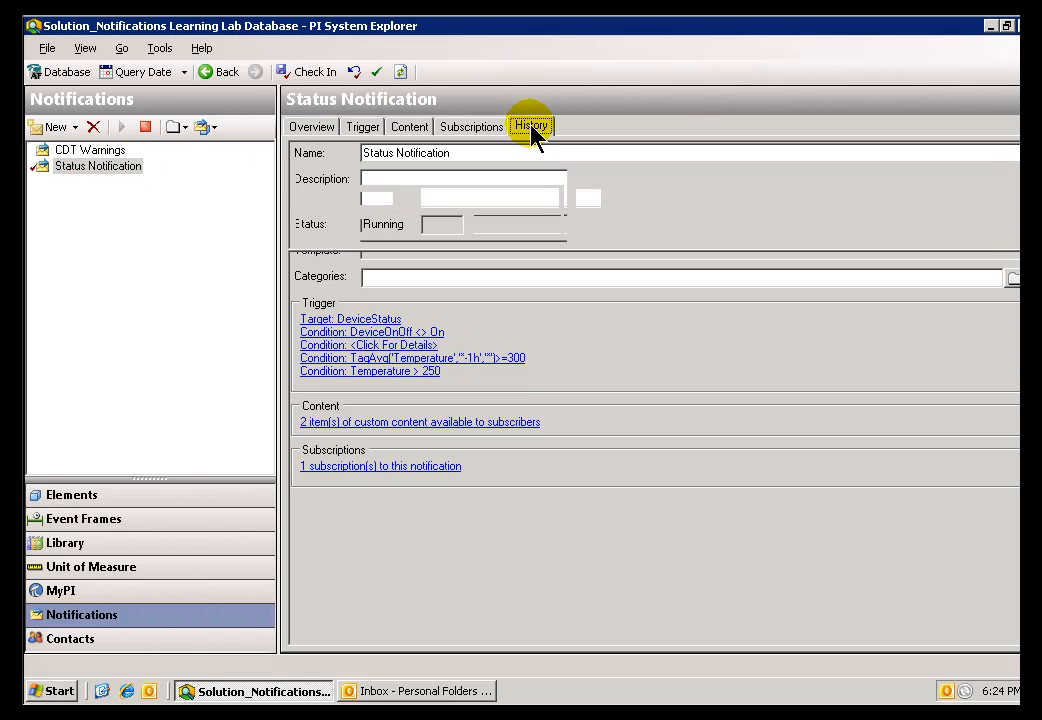
click(531, 126)
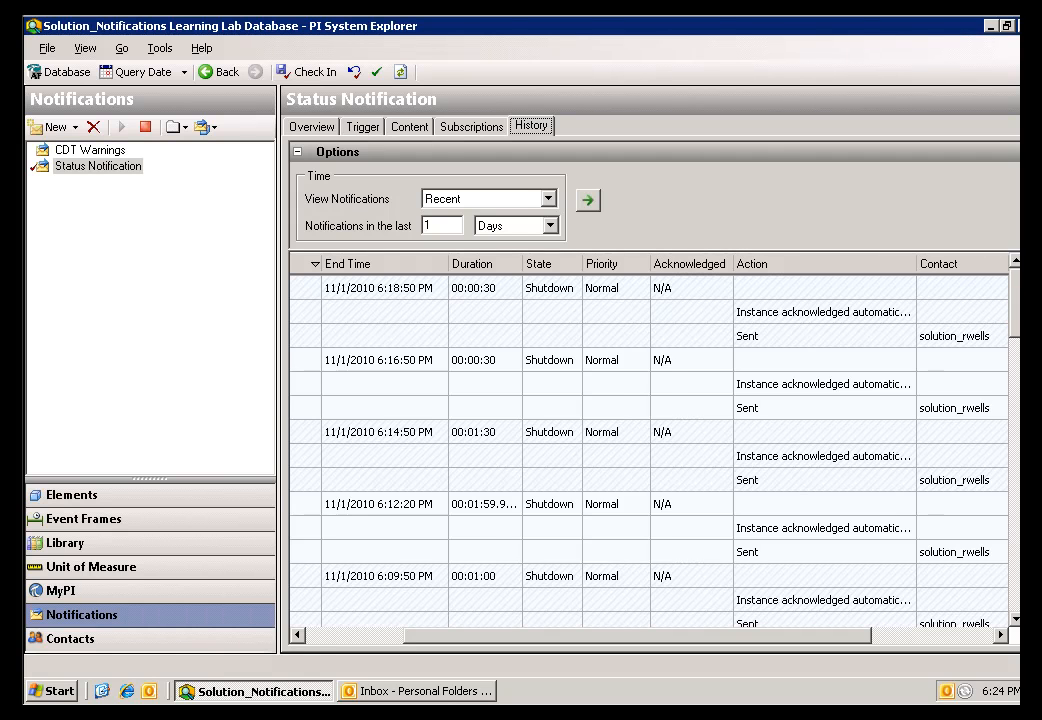
scroll(down, 3)
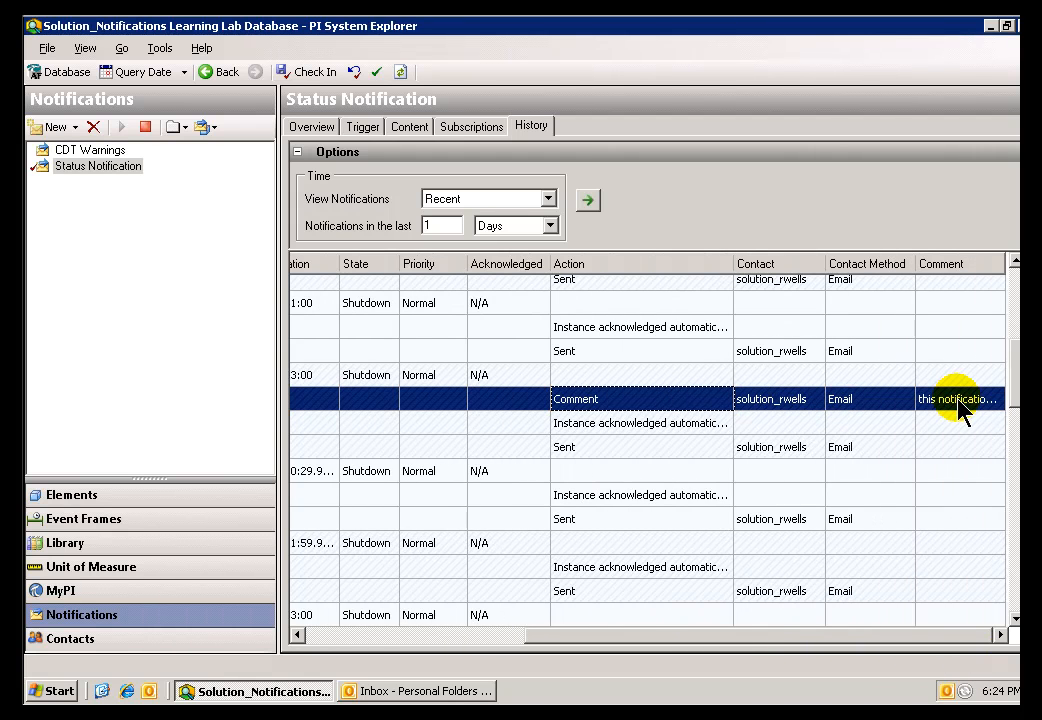
mouse_move(961, 412)
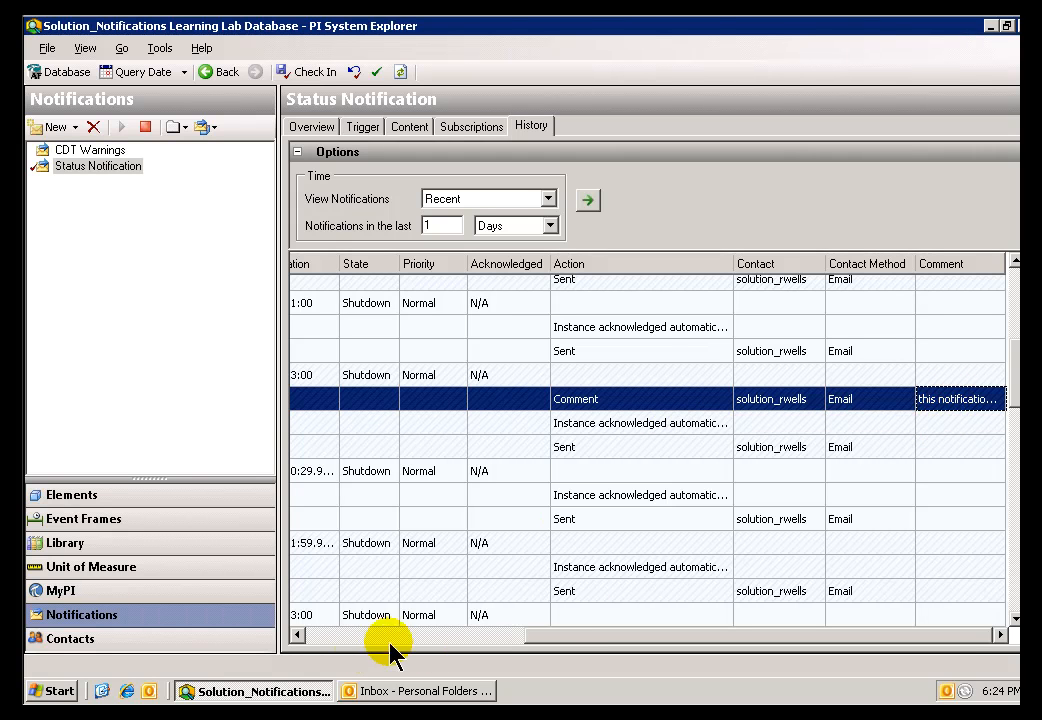
scroll(left, 3)
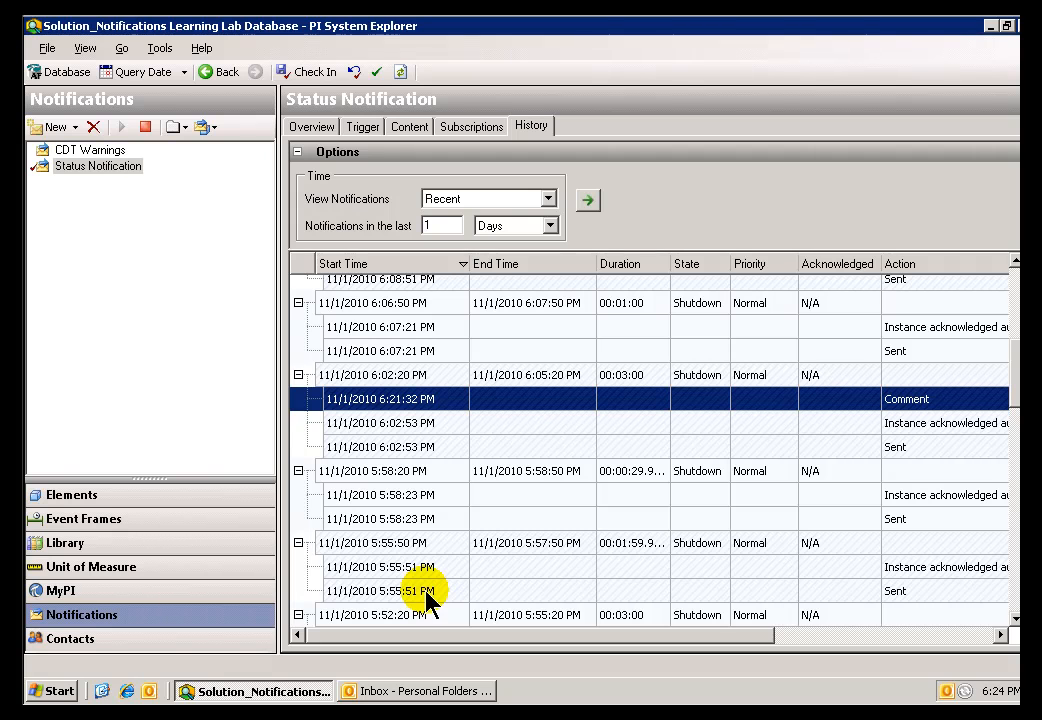
click(55, 690)
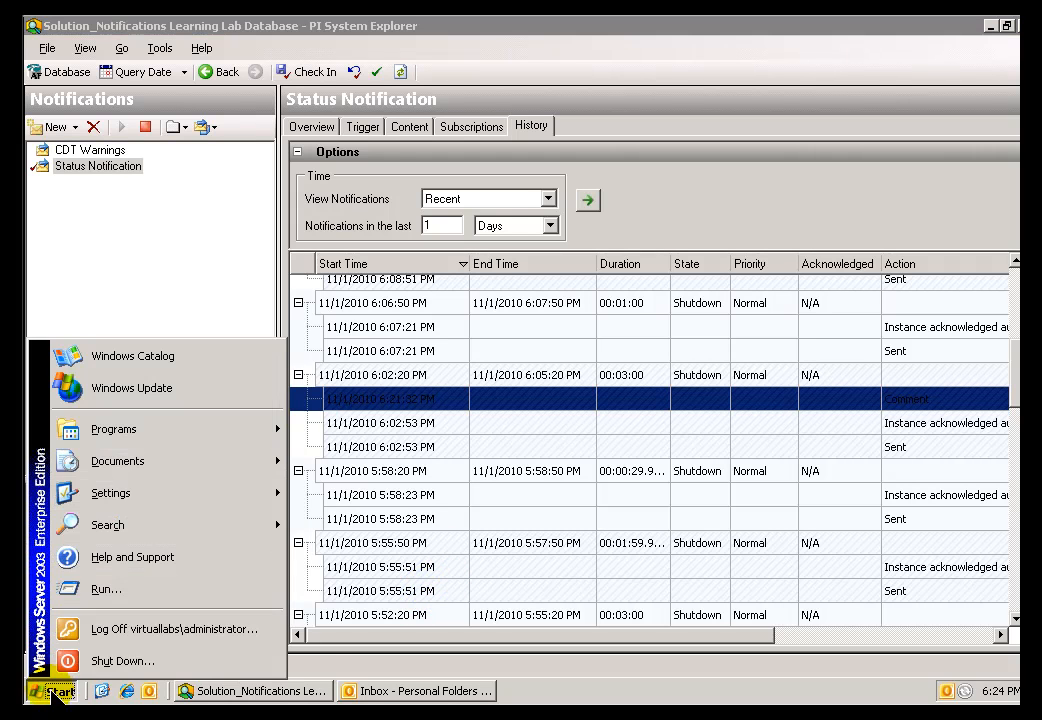
Run services.msc and select the PI Notifications Scheduler service.
click(103, 590)
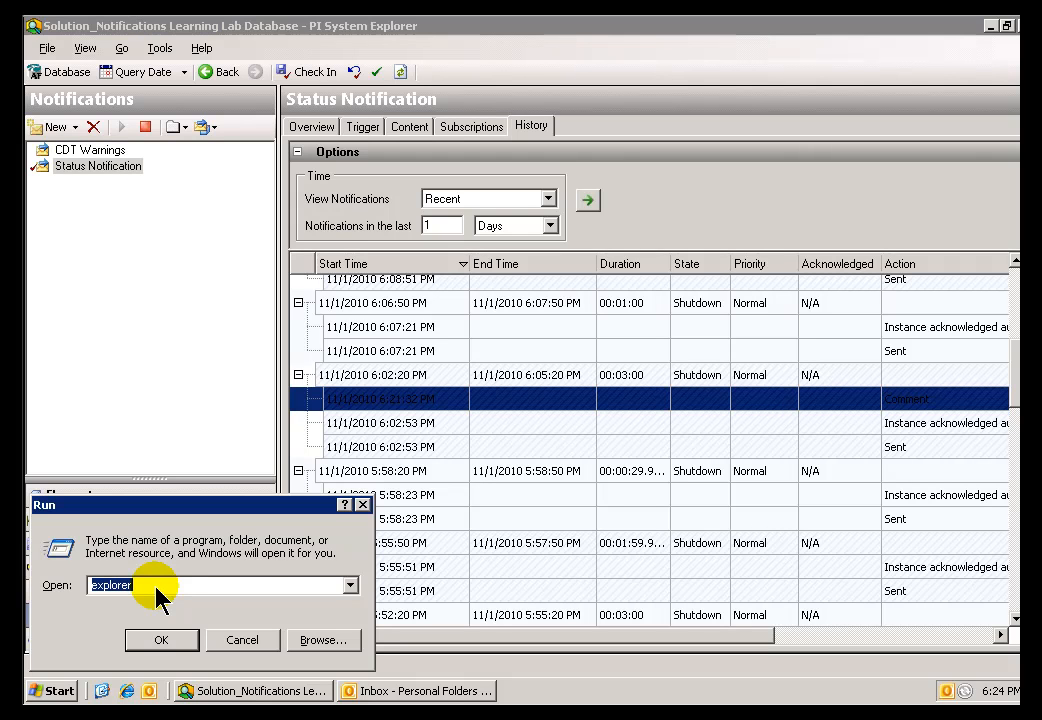
text(servic)
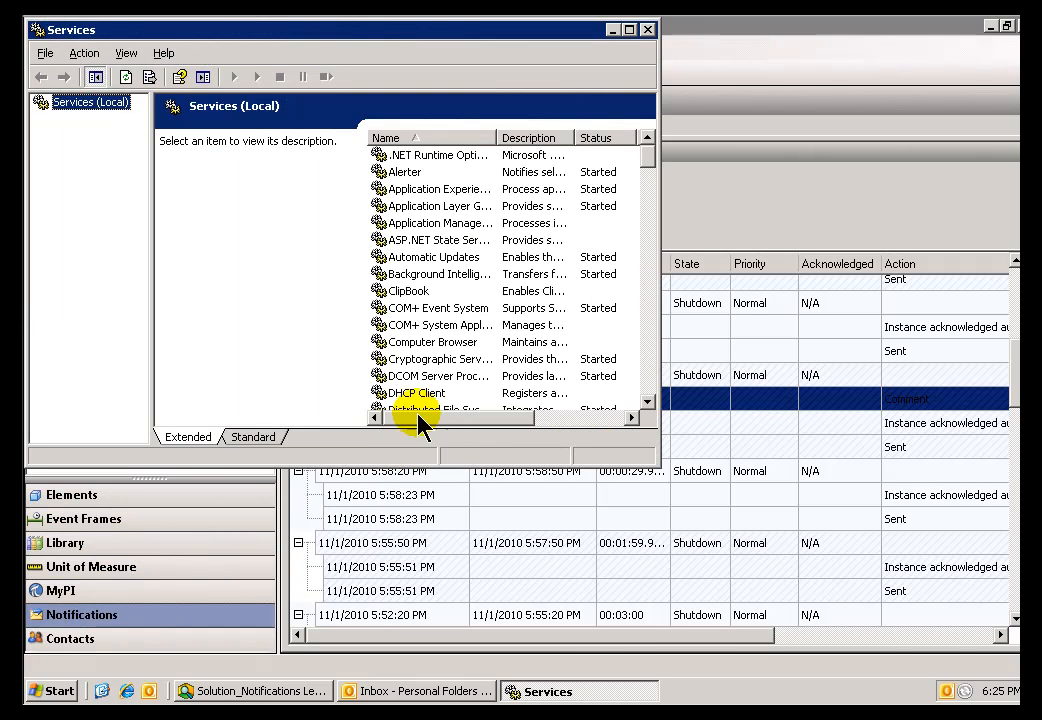
scroll(down, 3)
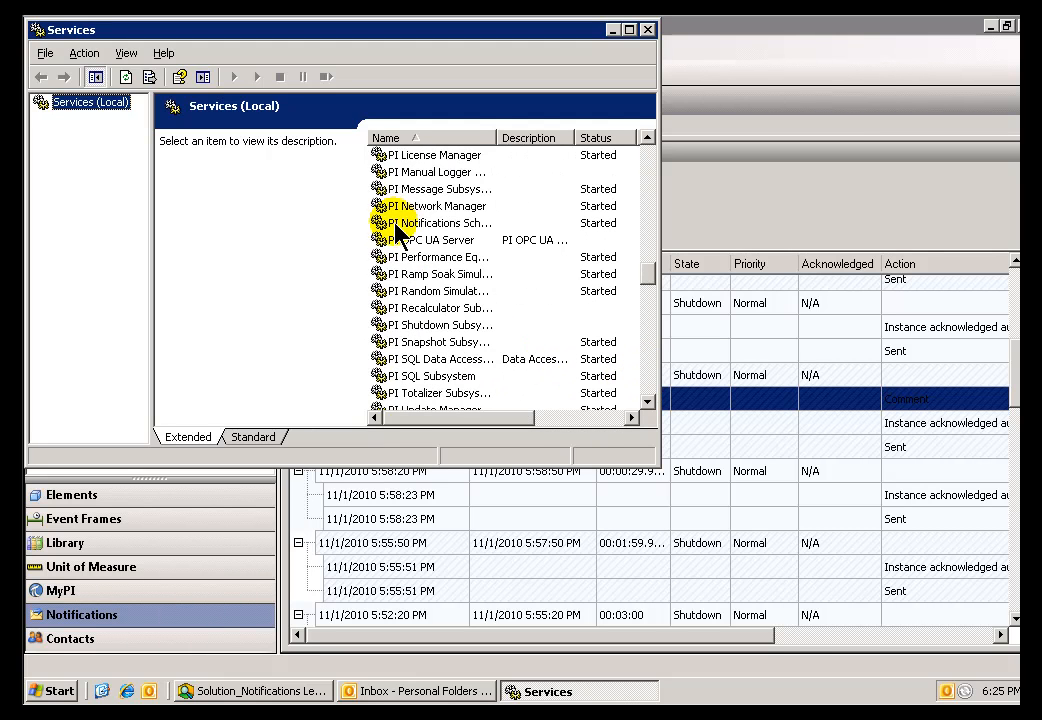
click(438, 222)
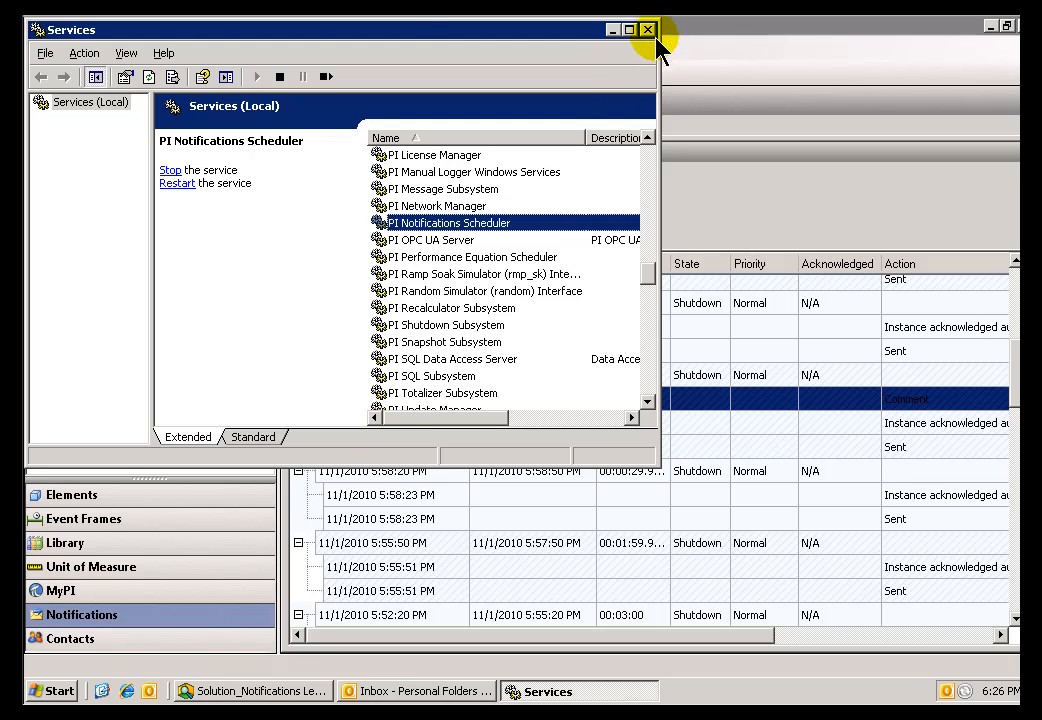
Close Services and follow the Outlook notification email's Acknowledge with comment link.
click(648, 30)
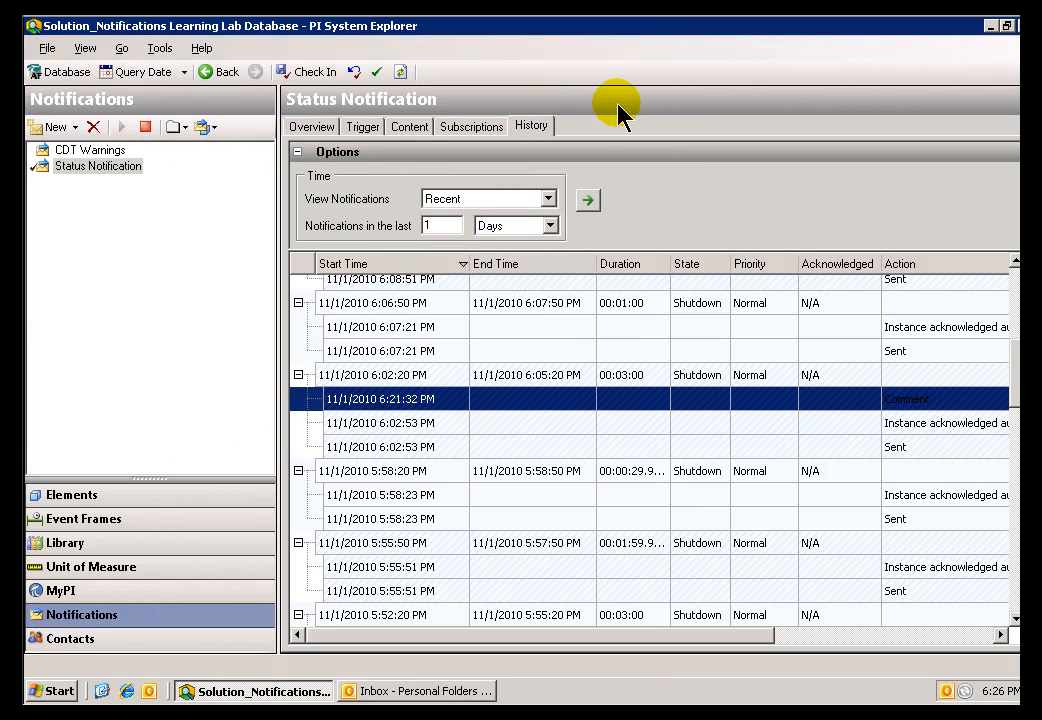
mouse_move(438, 690)
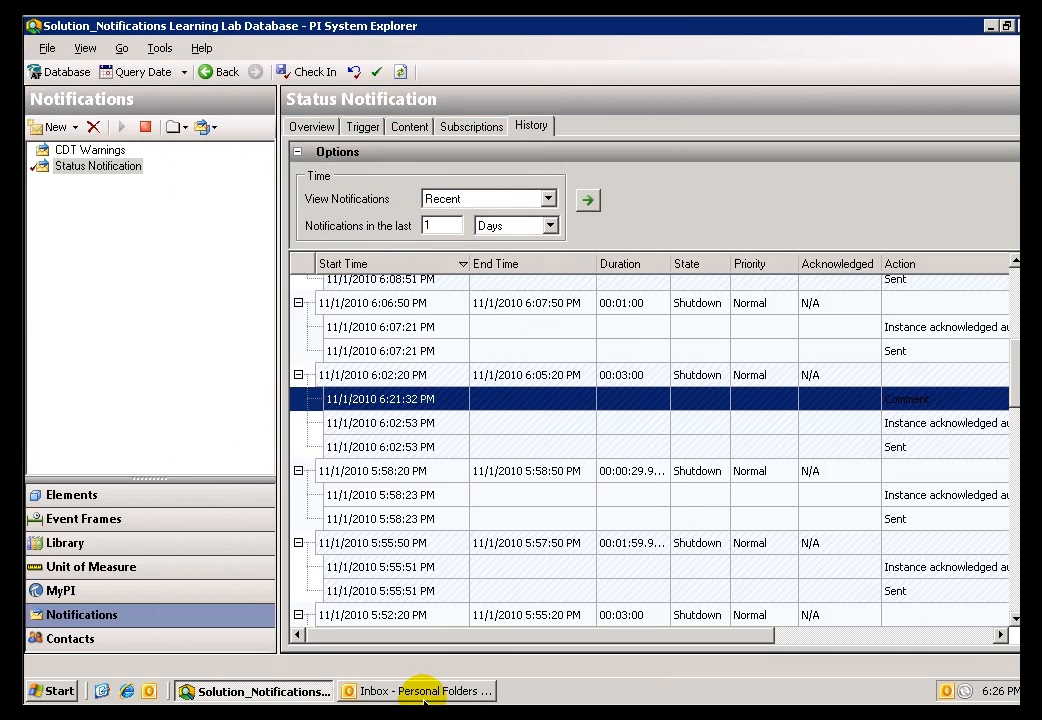
click(430, 690)
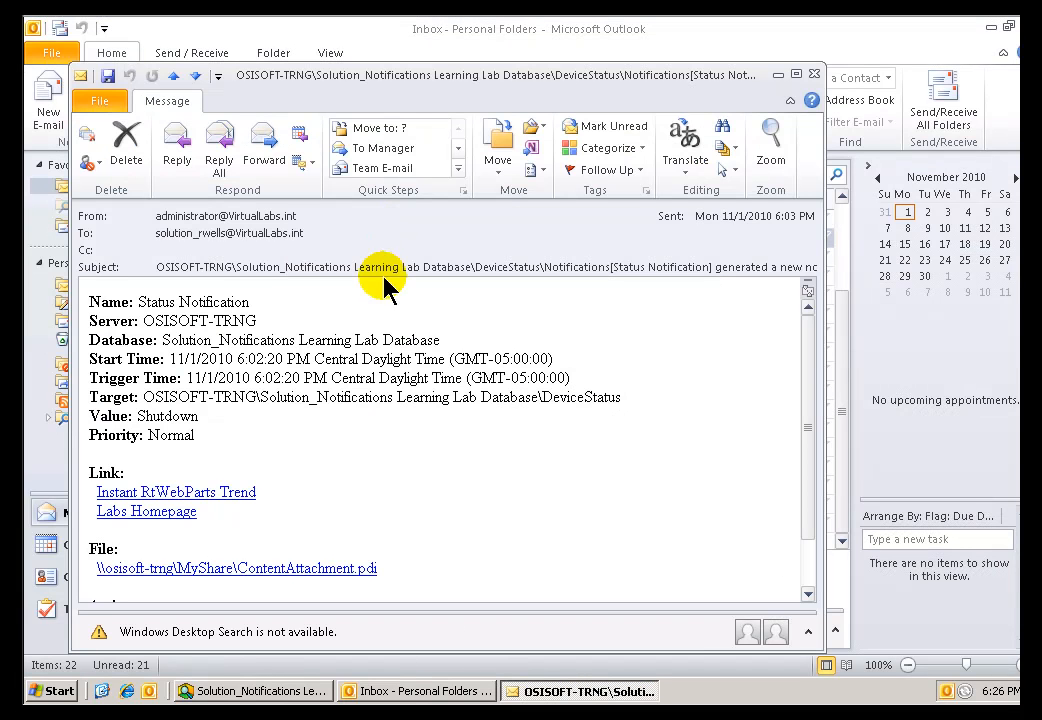
mouse_move(840, 615)
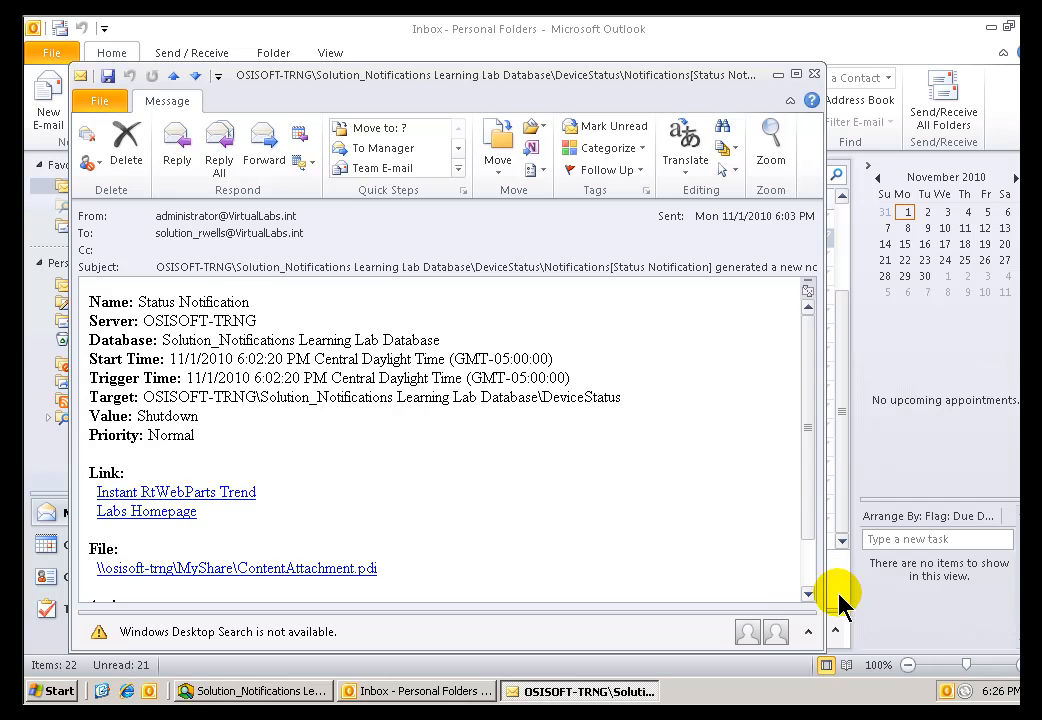
scroll(down, 3)
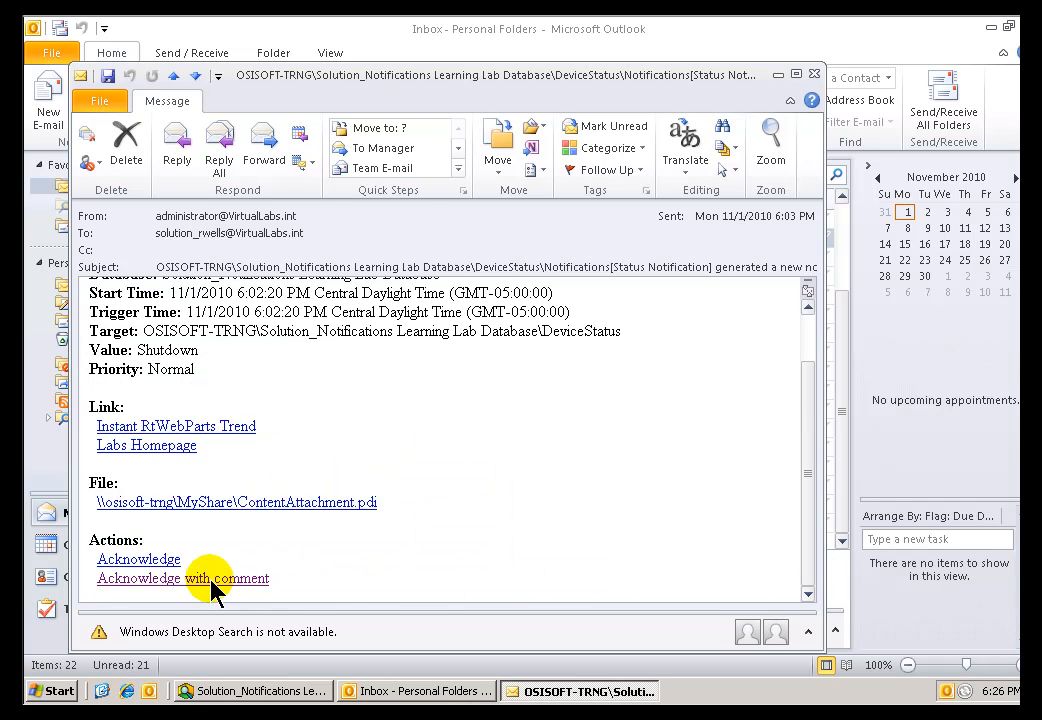
click(182, 578)
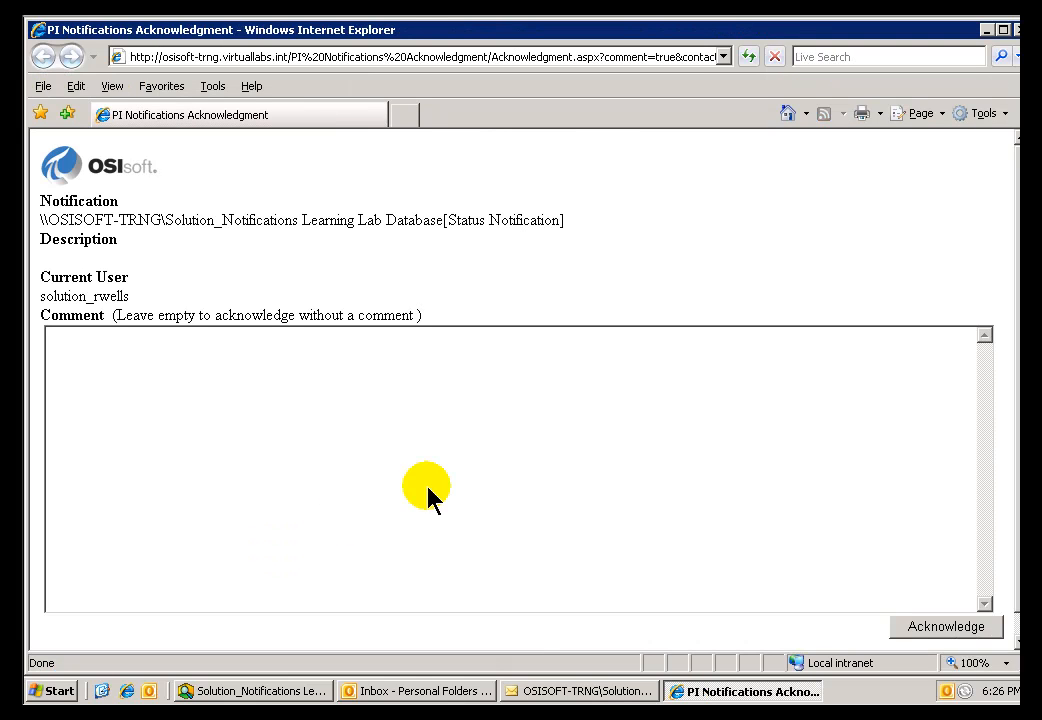
mouse_move(750, 385)
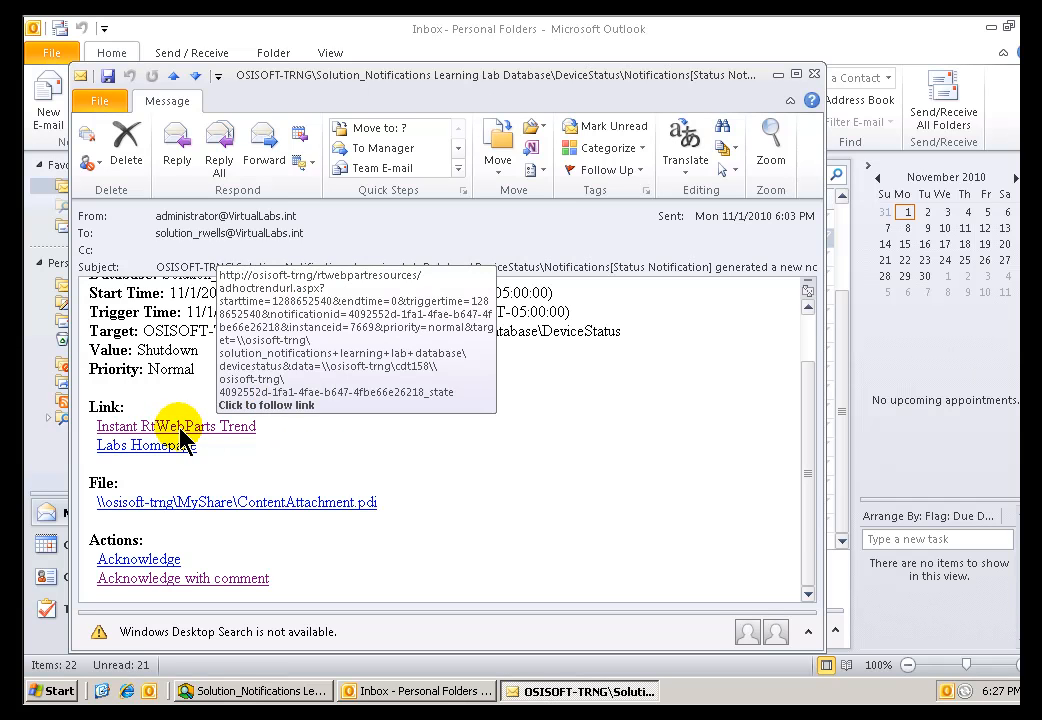
Follow the email's Instant RtWebParts Trend link.
click(175, 426)
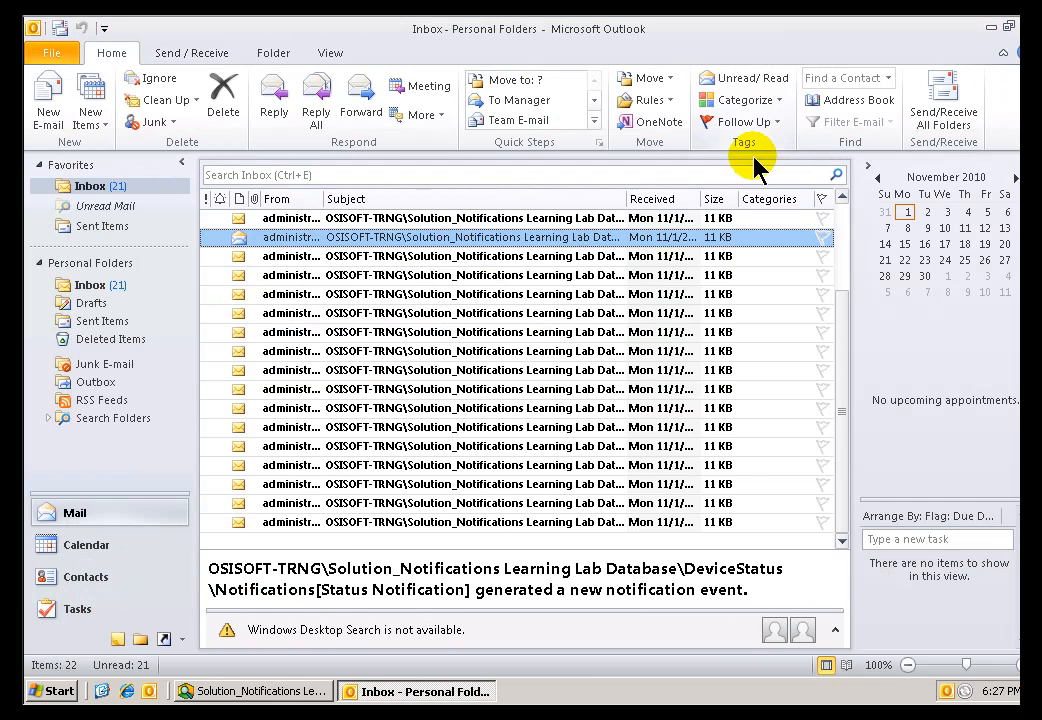
mouse_move(737, 205)
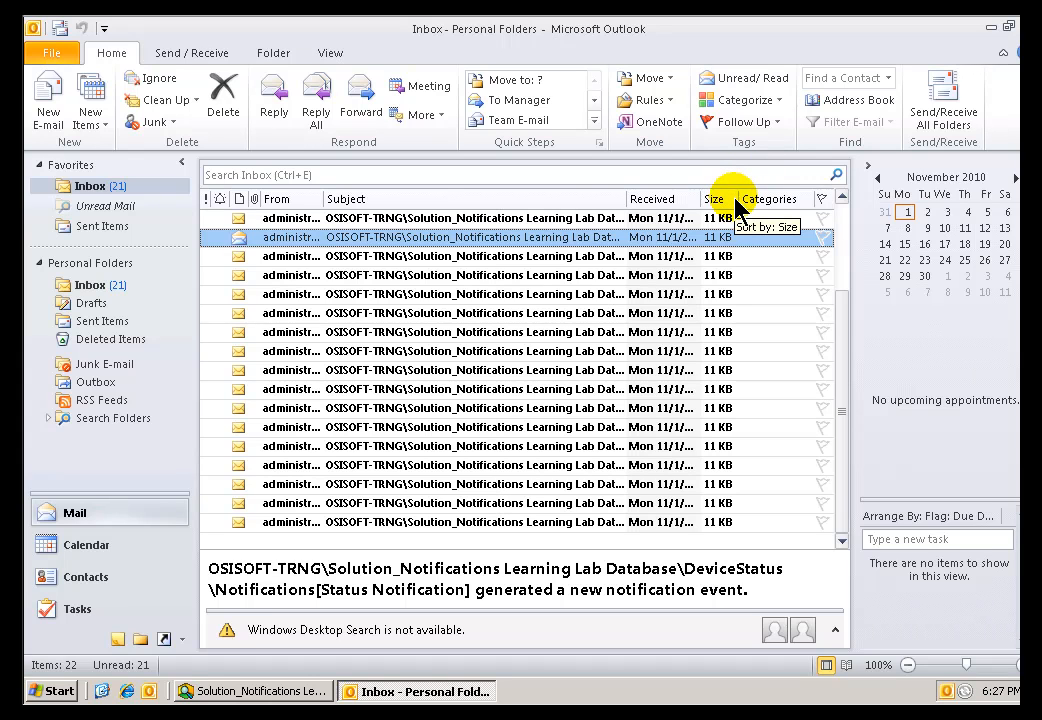